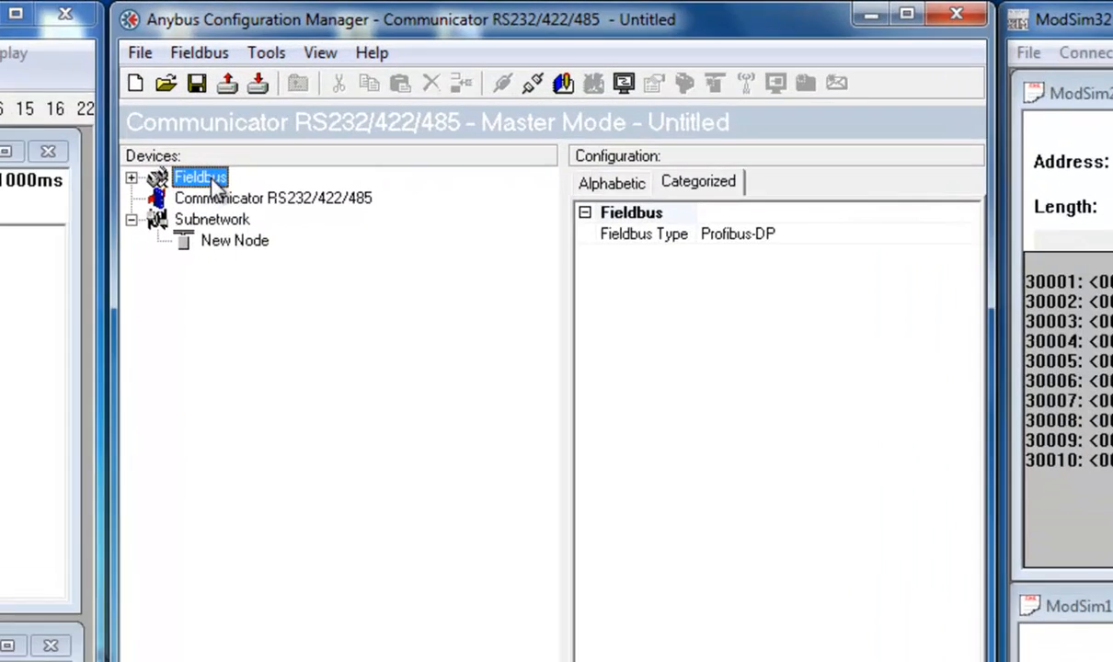
Set Fieldbus Type to Ethernet/IP and the Communicator IP address to 192.168.0.5.
click(905, 13)
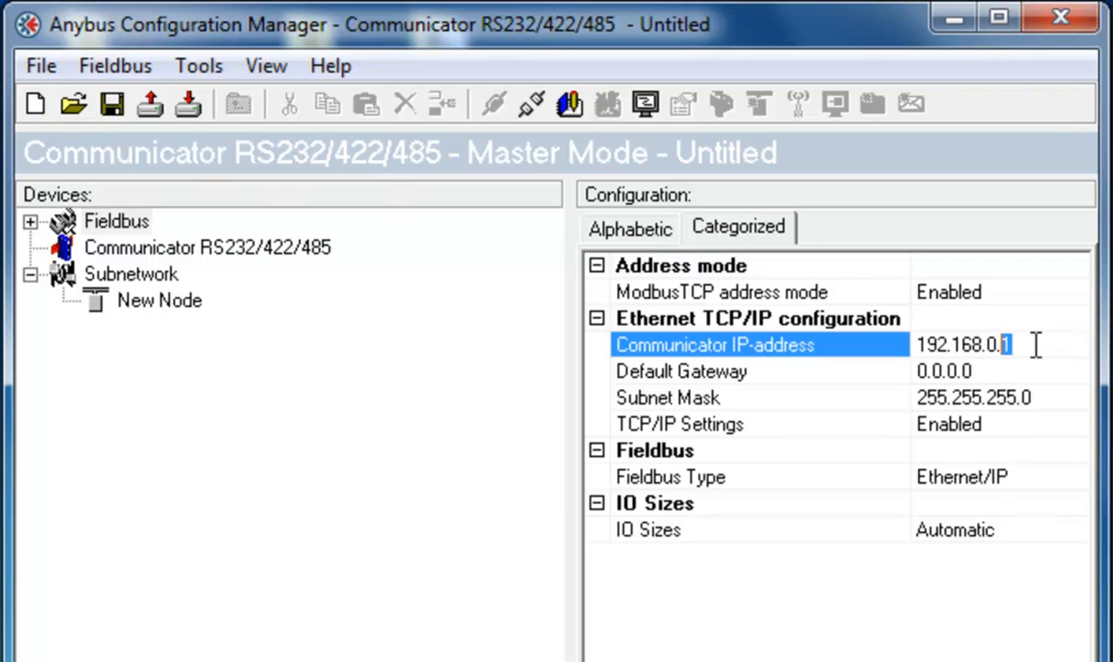
text(5)
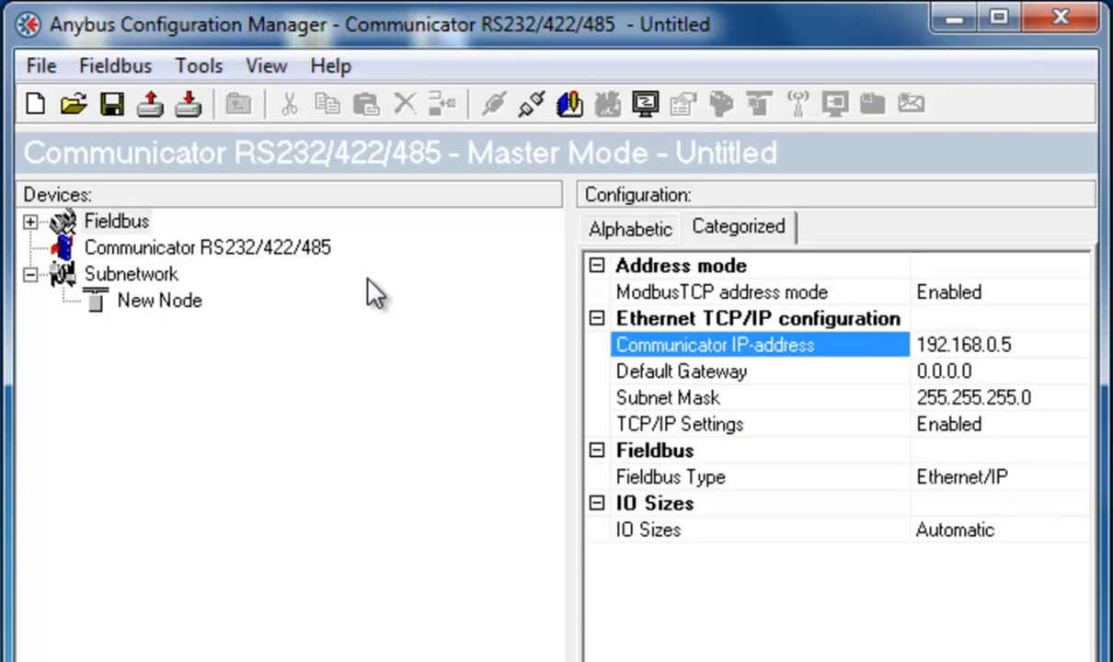
Set the subnetwork bitrate to 19200 bits/s, leaving other serial settings unchanged.
click(131, 274)
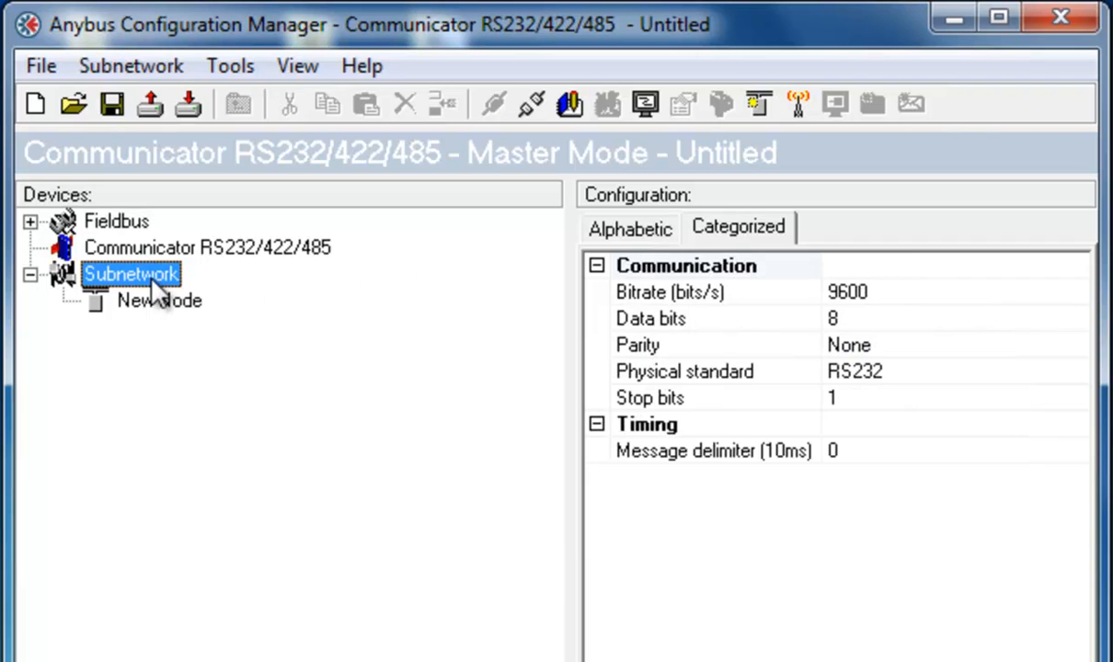
mouse_move(210, 283)
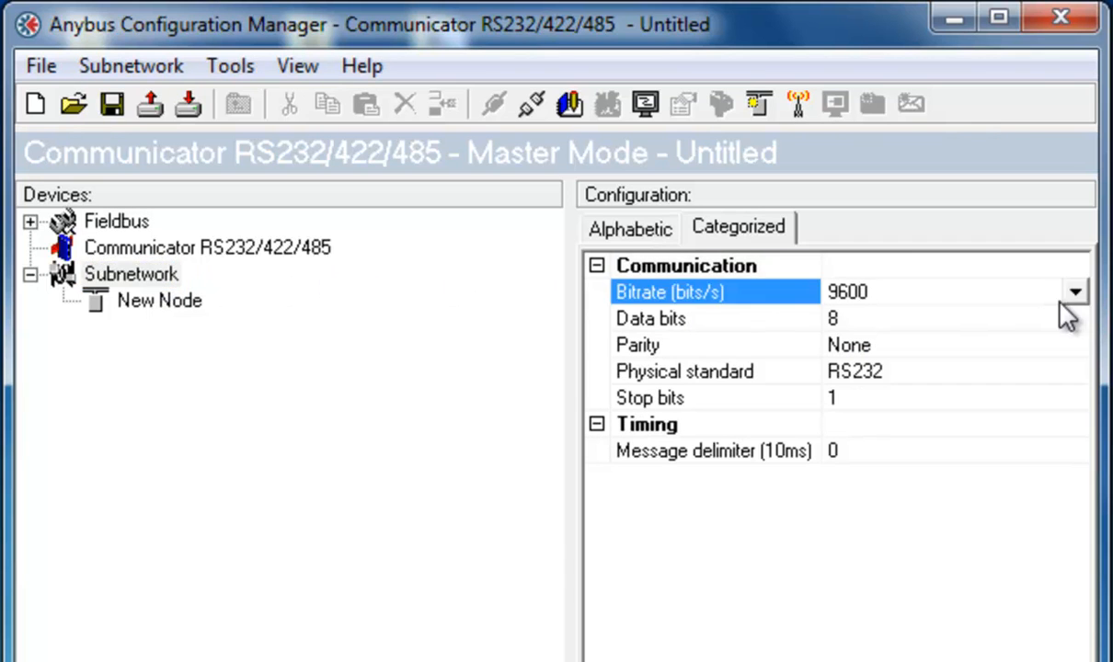
click(1075, 291)
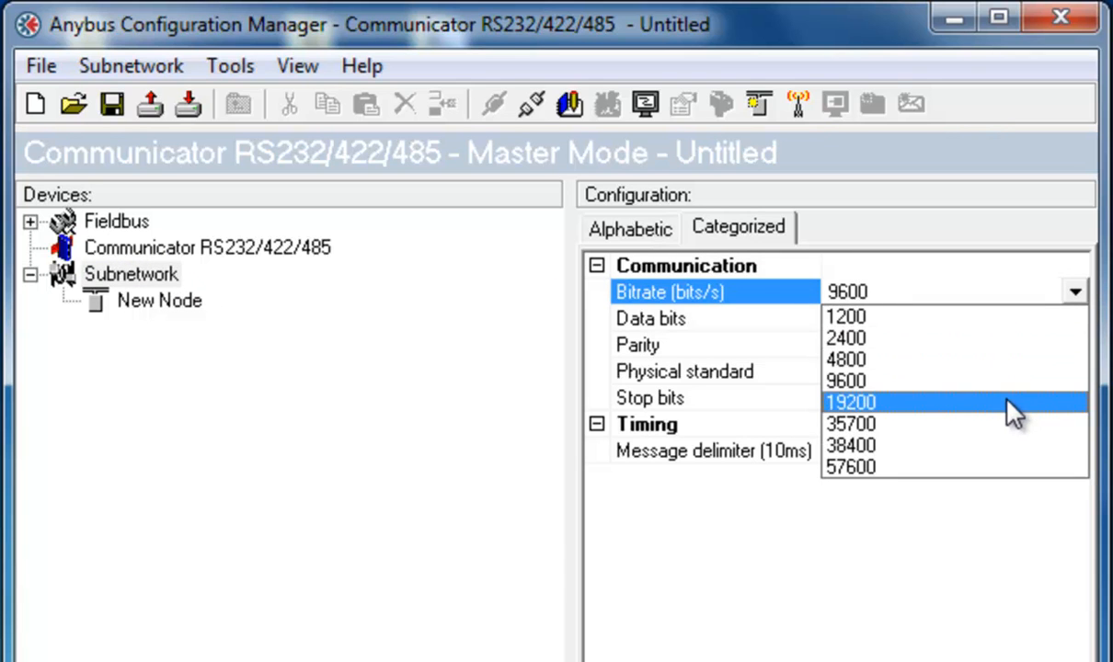
click(850, 401)
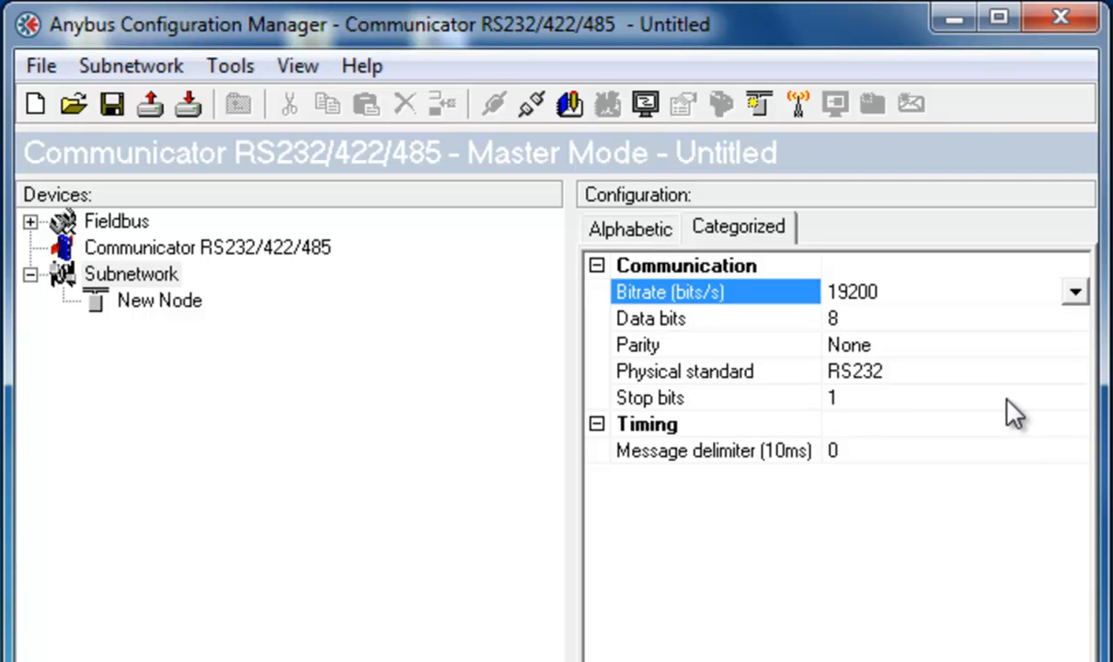
mouse_move(957, 414)
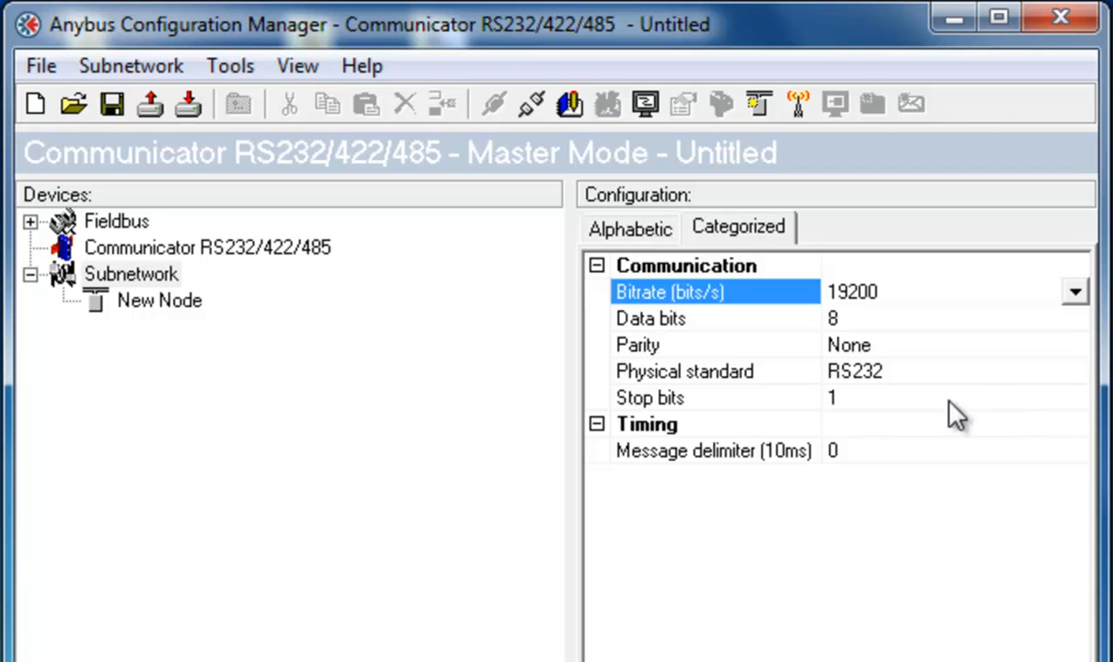
mouse_move(165, 309)
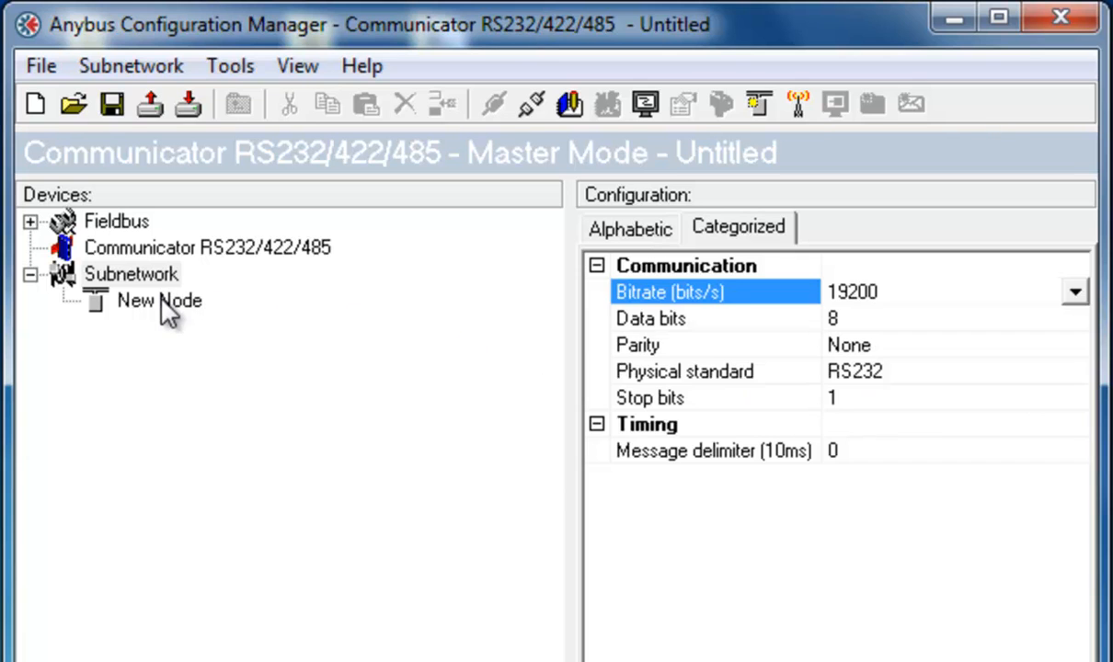
Rename the node to Node 1 and add a 0x04 Read Input Registers command to it.
double_click(158, 302)
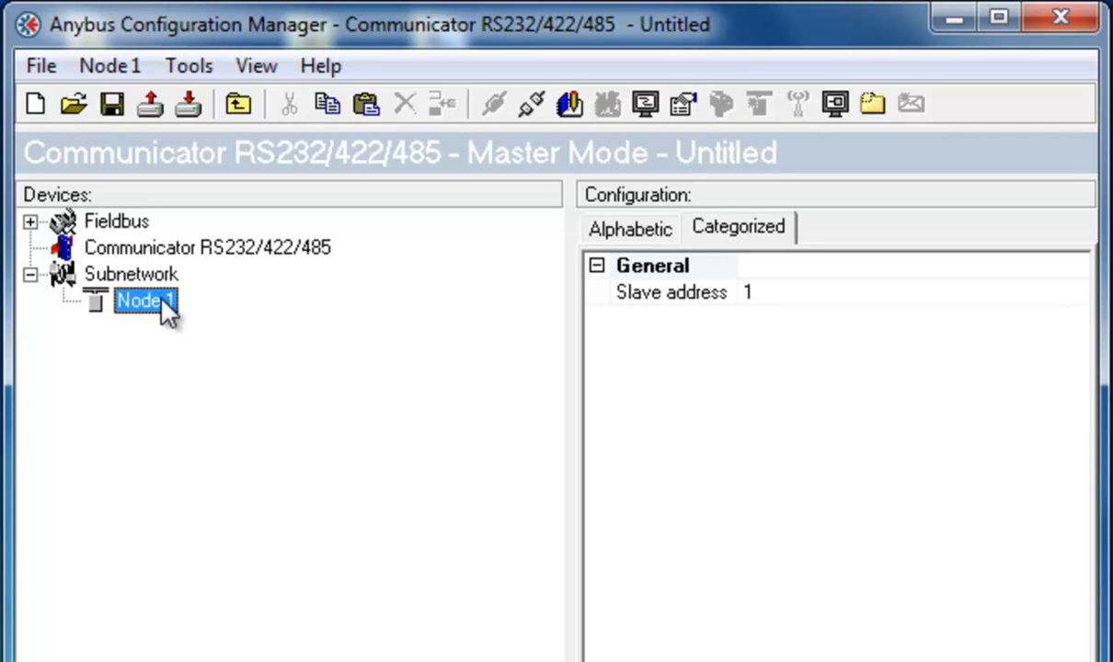
mouse_move(147, 320)
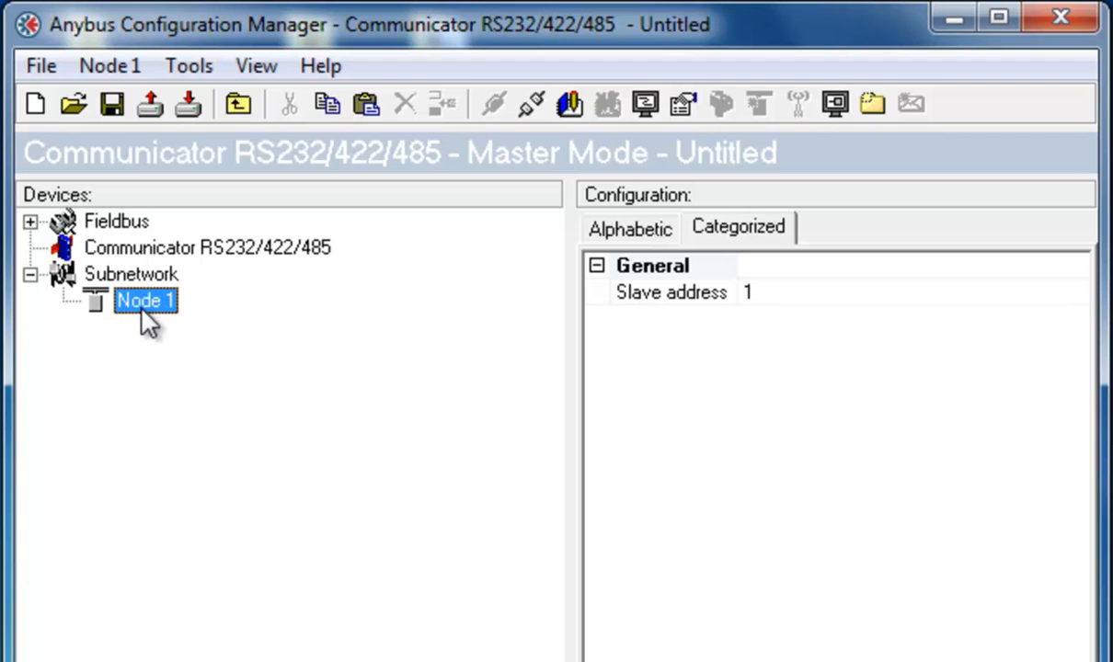
right_click(143, 301)
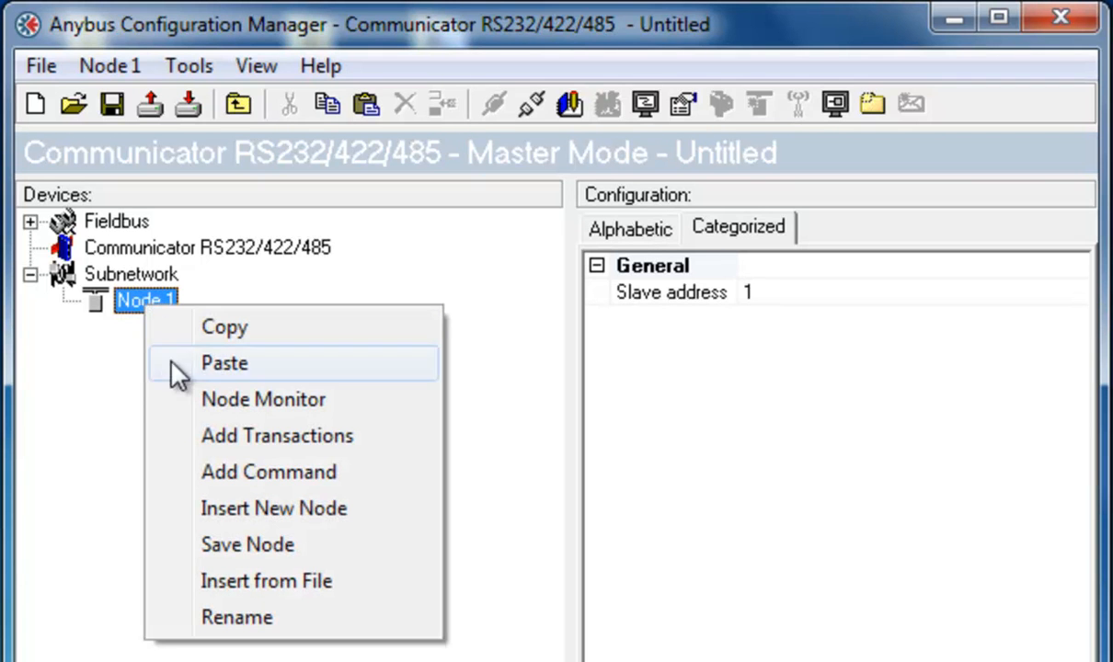
click(269, 471)
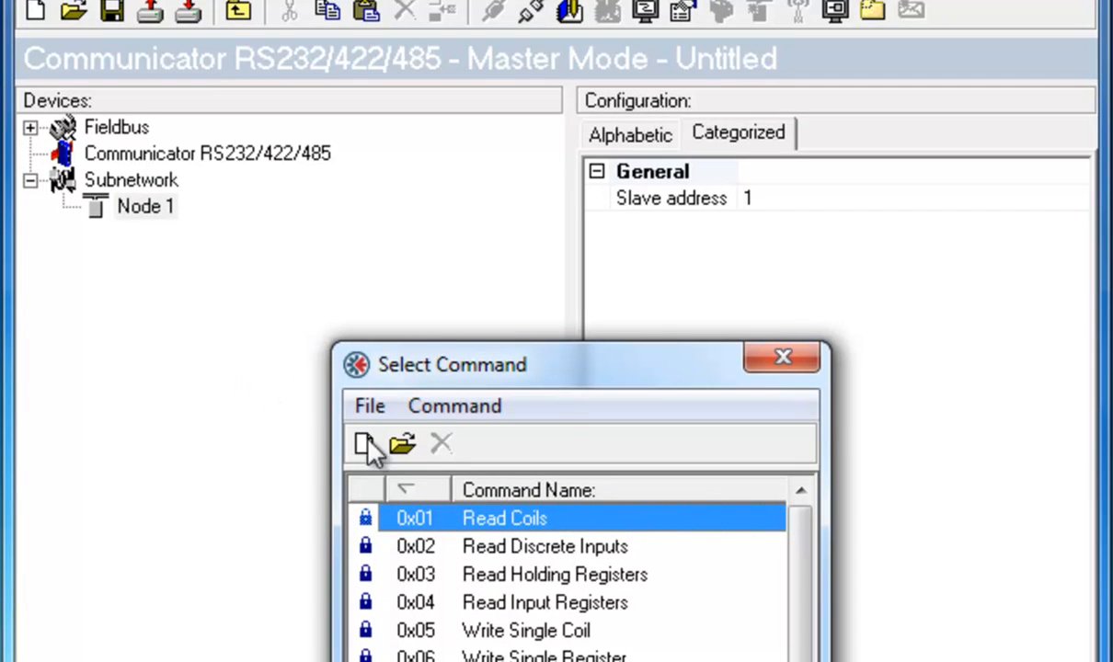
click(545, 603)
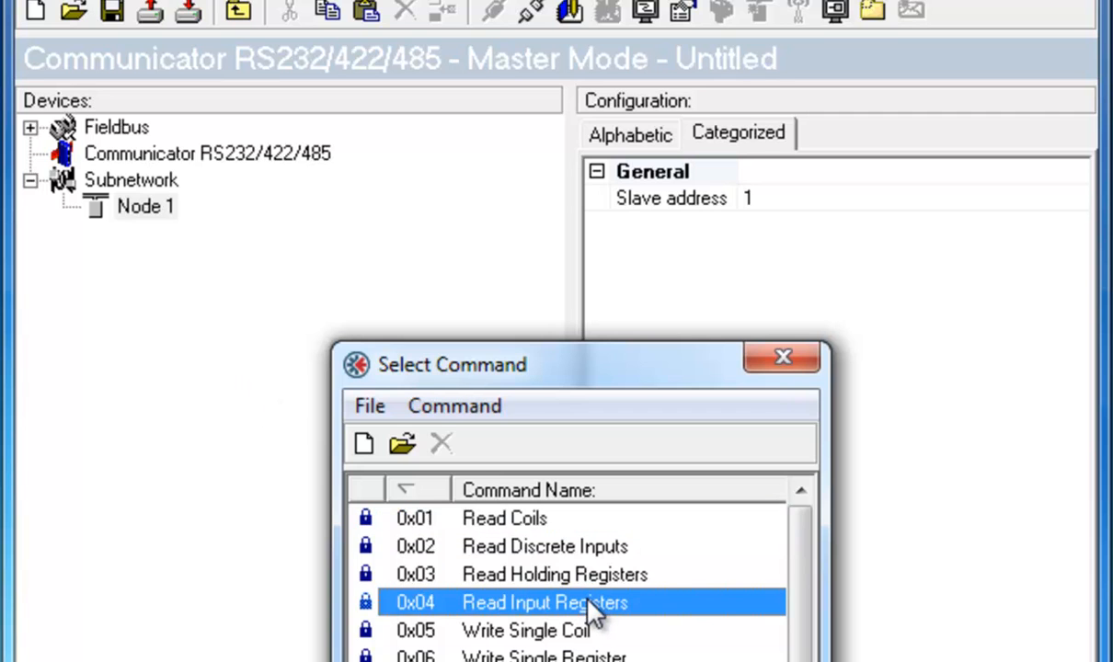
double_click(544, 603)
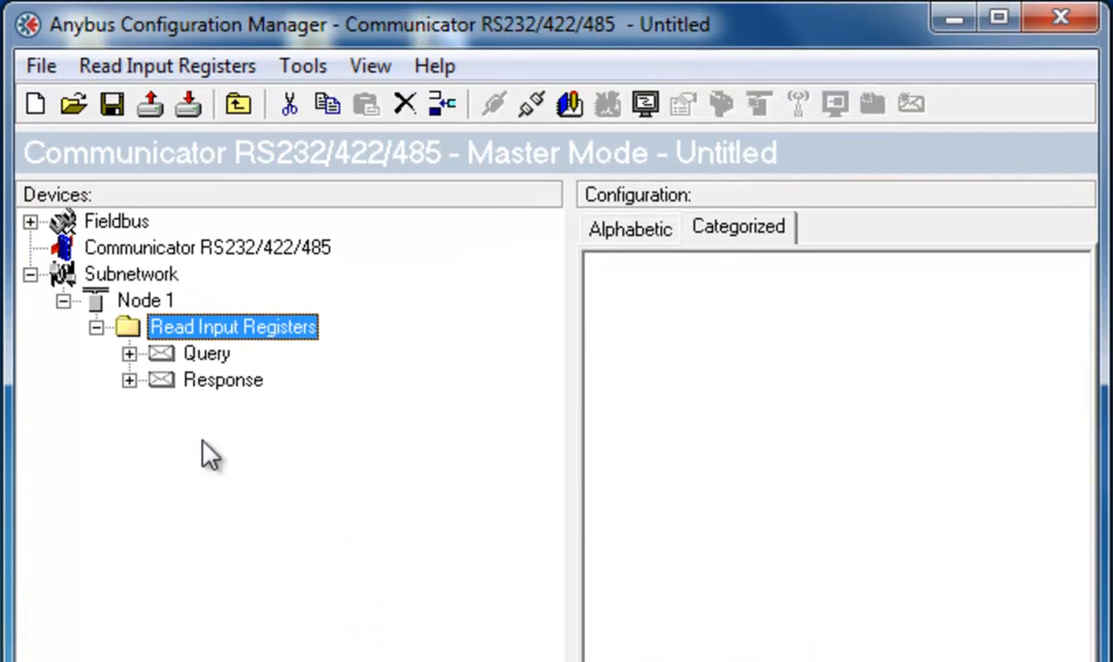
Set the query's Quantity Of Input Registers to 0x000A, keeping starting address 0x0000.
click(129, 353)
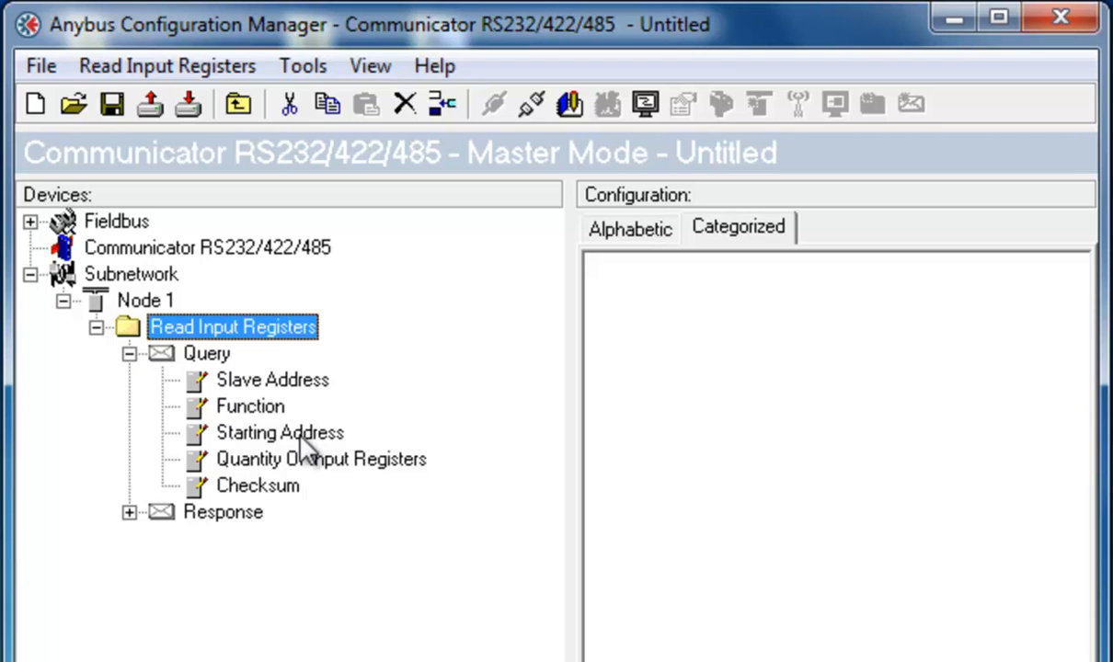
click(280, 433)
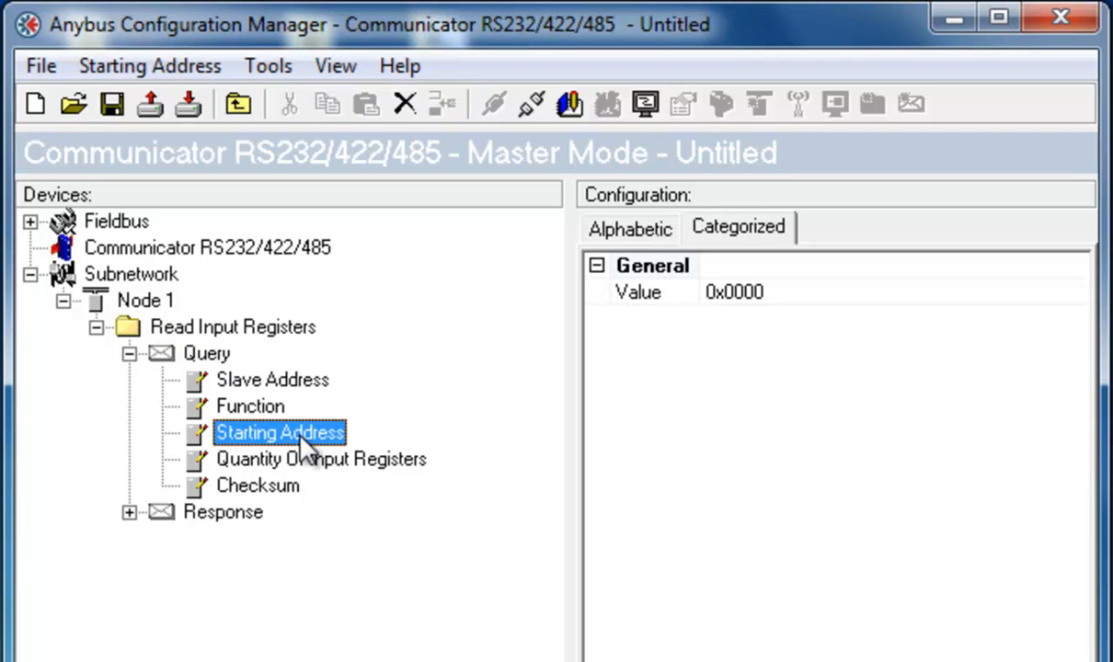
click(322, 460)
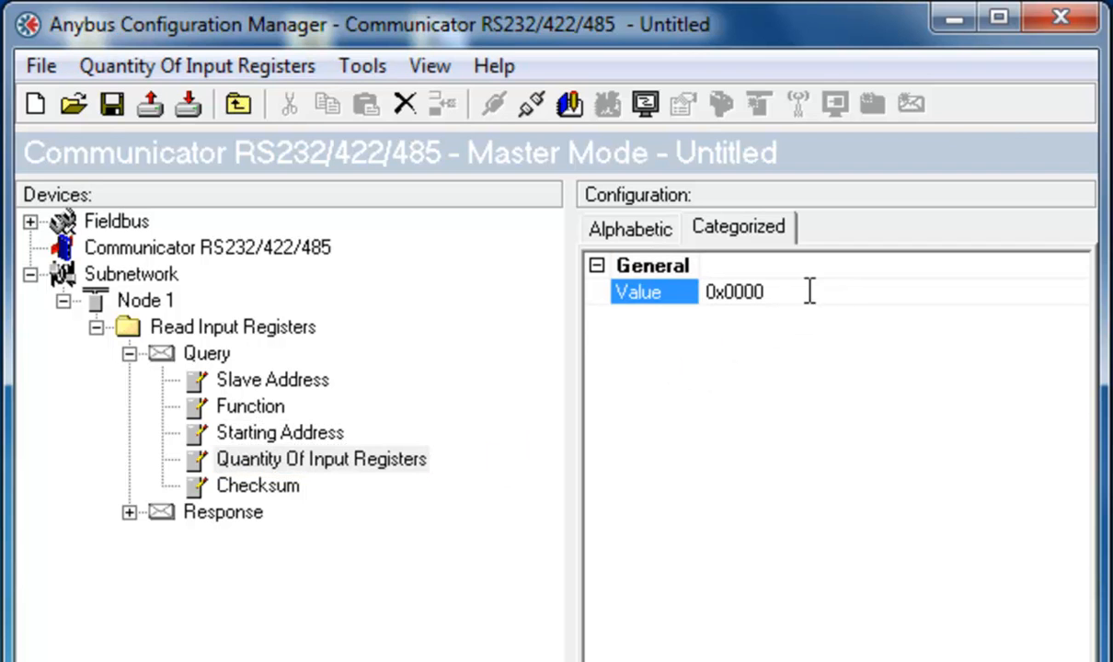
click(734, 290)
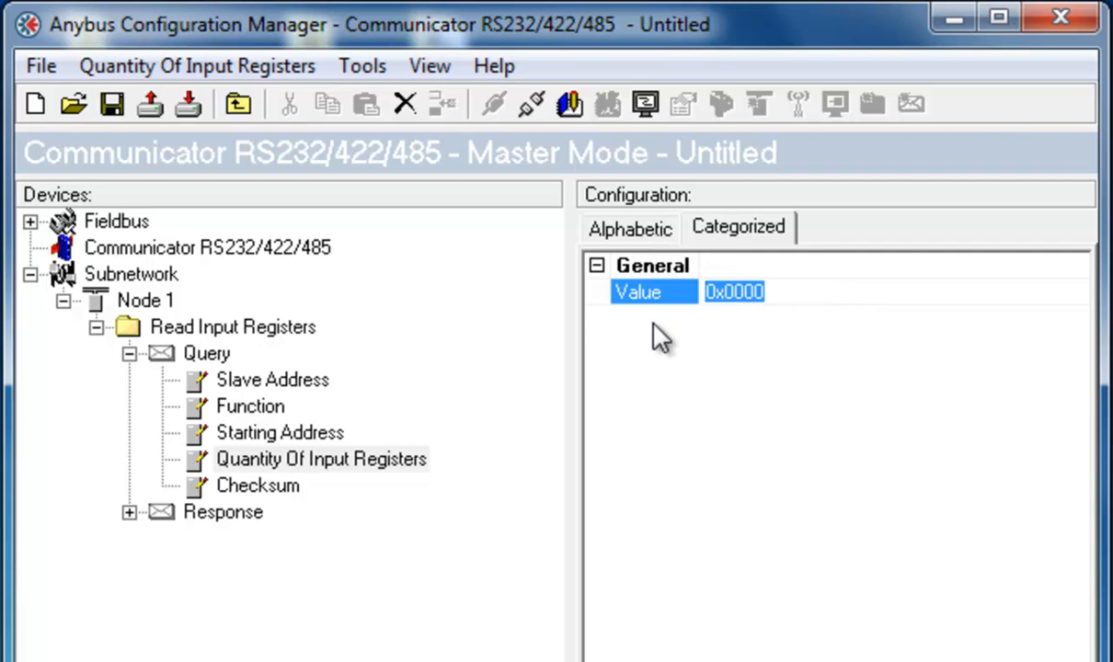
text(0x000A)
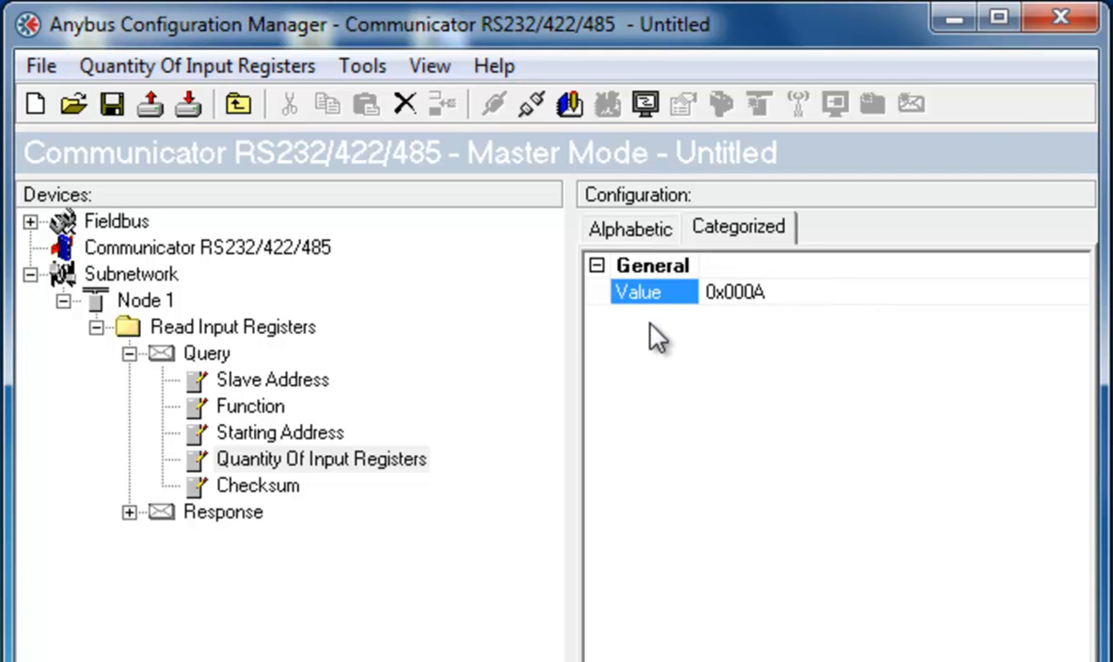
mouse_move(561, 371)
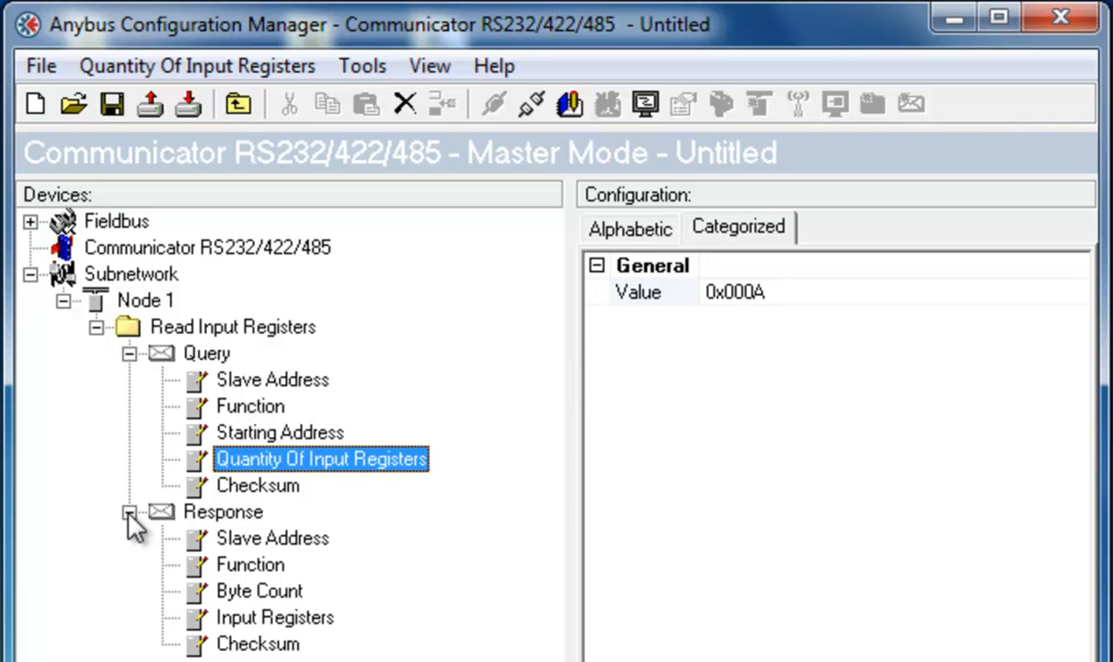
Set the response Byte Count to 0x14 and the Input Registers data length to 20 (0x0014).
click(260, 591)
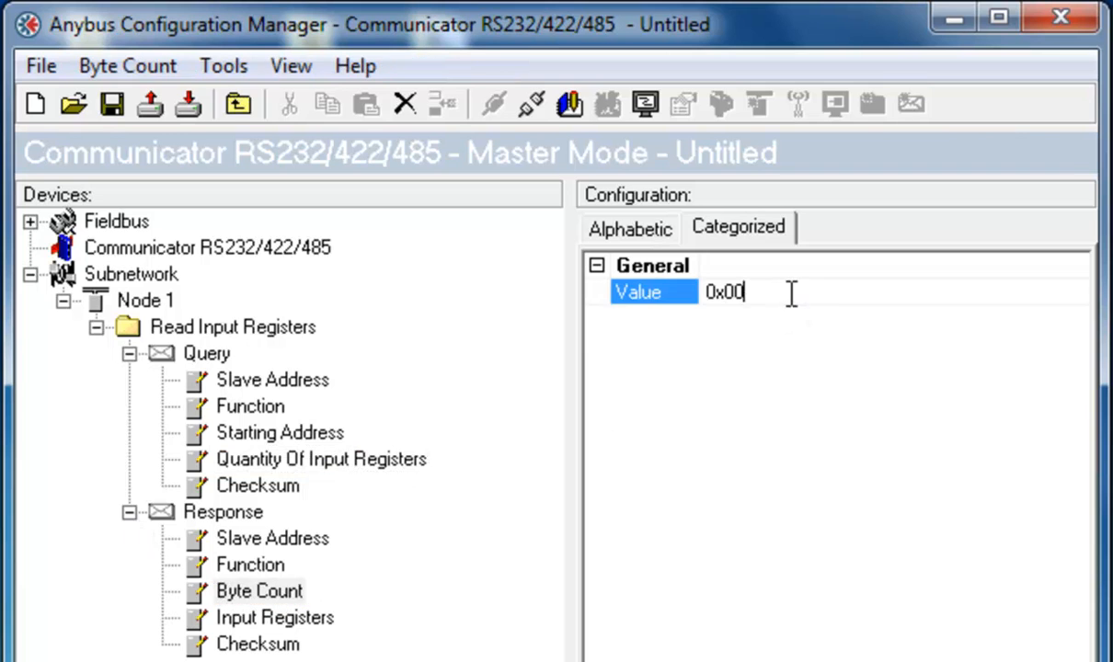
text(2)
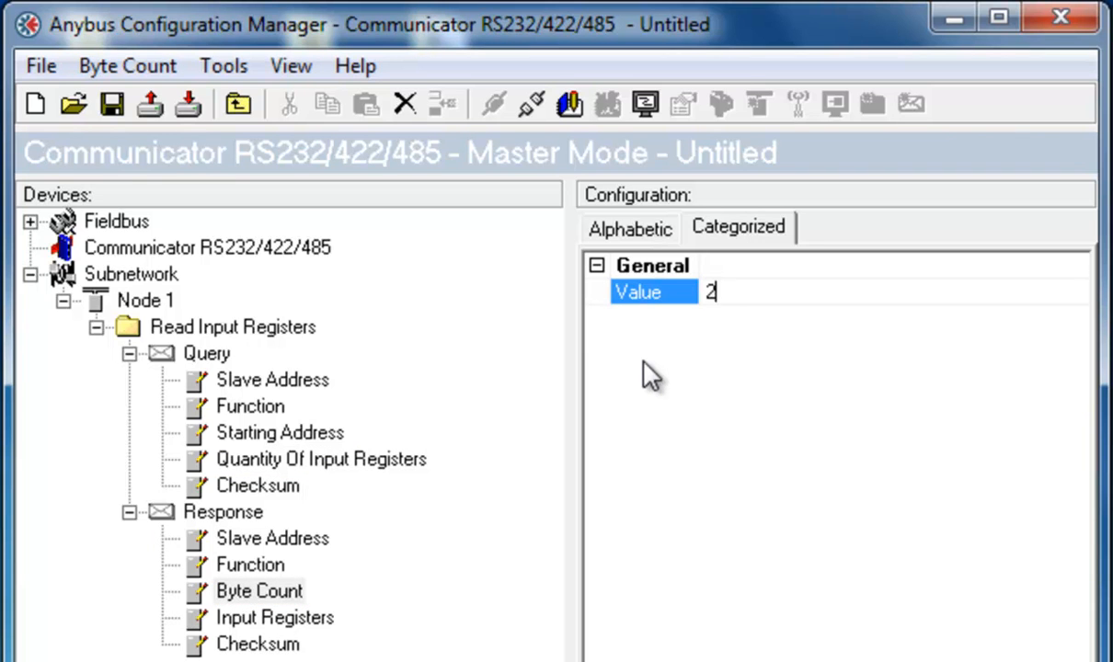
text(0x14)
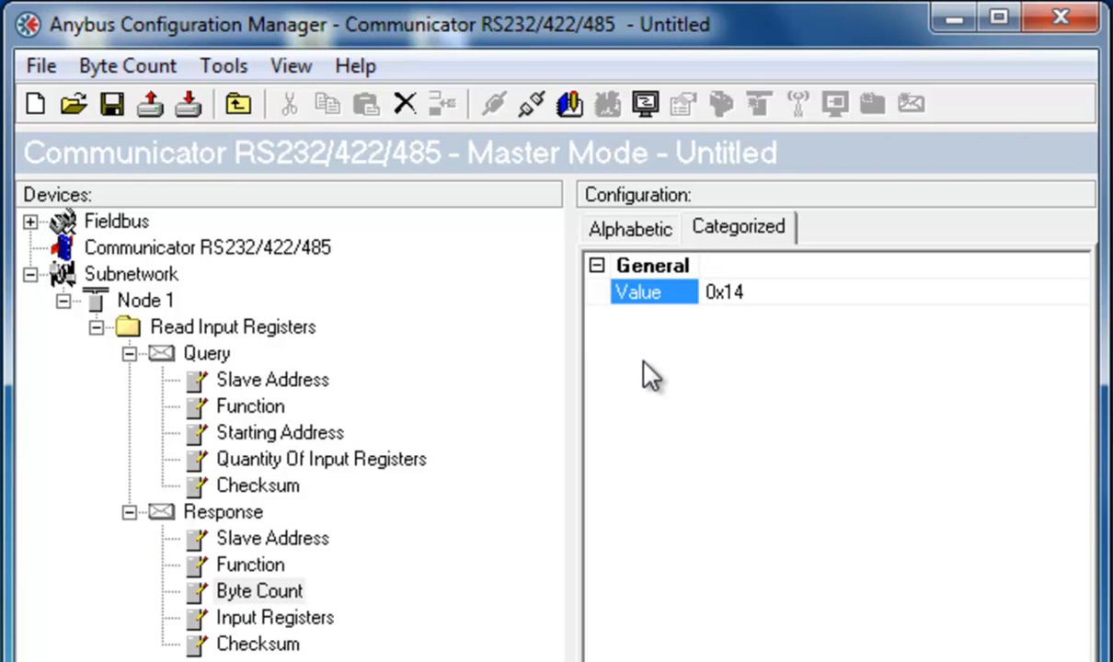
mouse_move(285, 635)
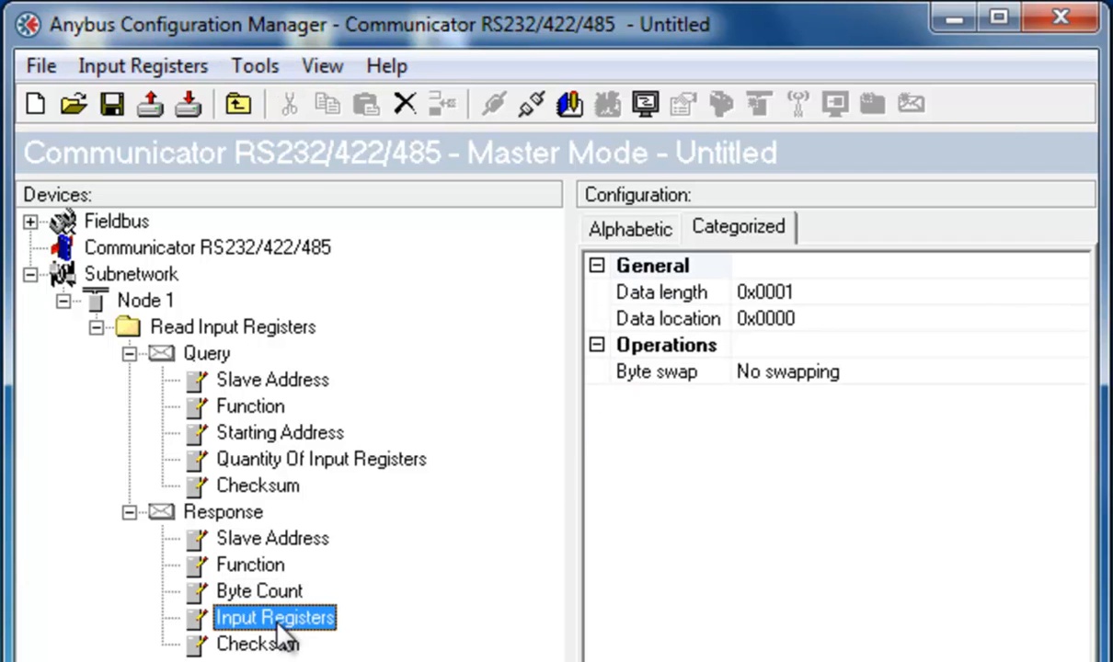
text(20)
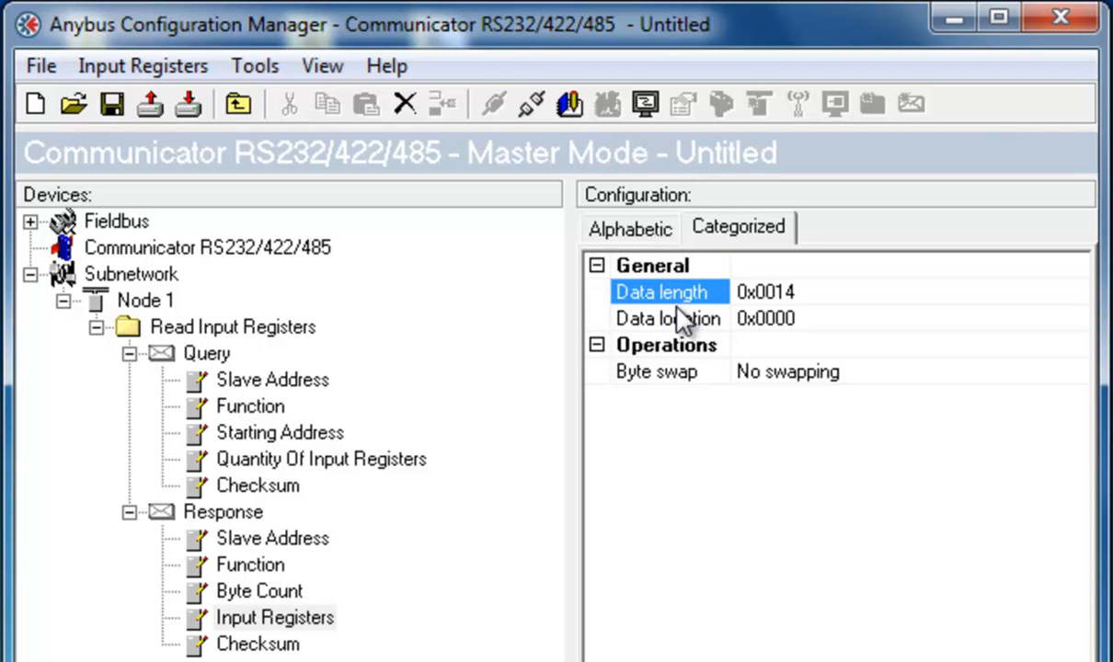
mouse_move(644, 313)
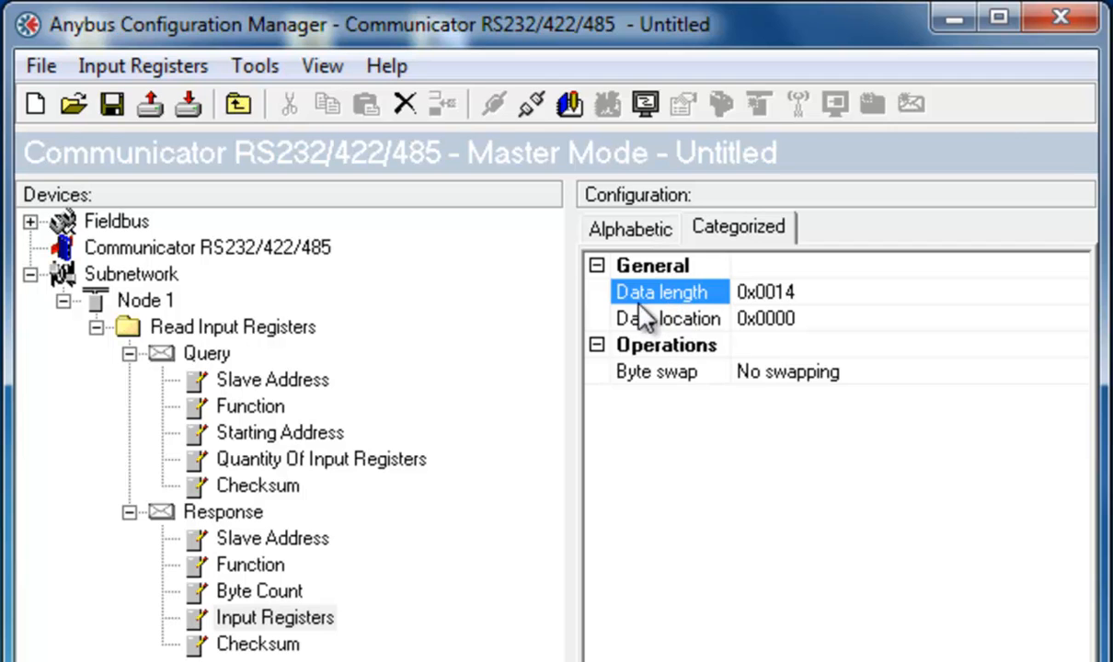
mouse_move(165, 316)
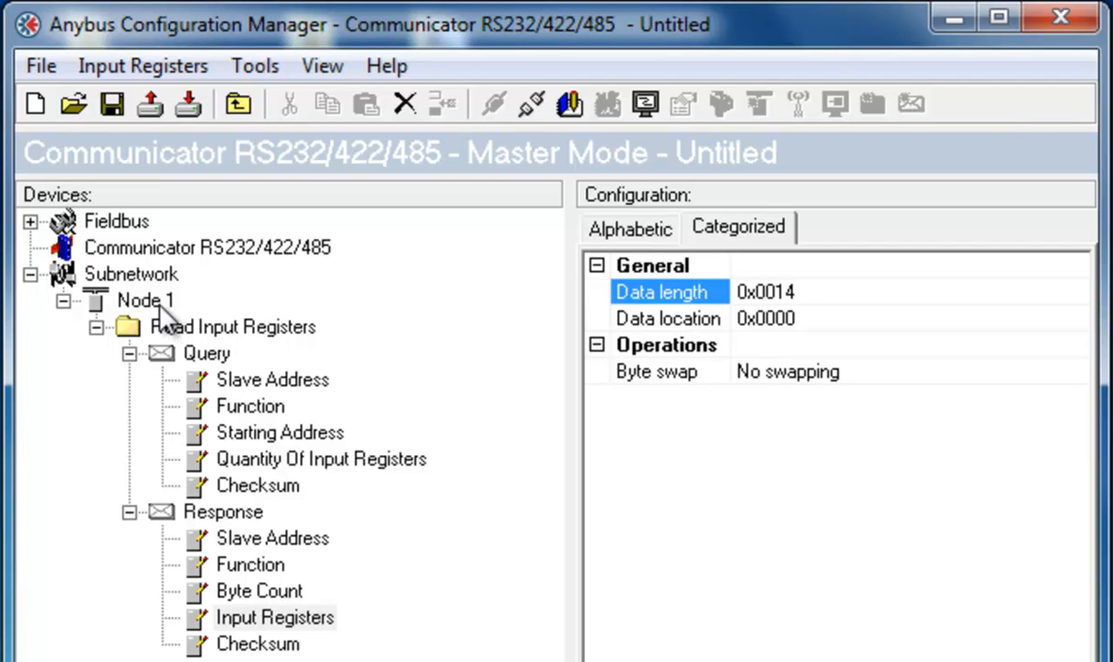
Add a 0x10 Write Multiple Registers command to Node 1.
click(144, 302)
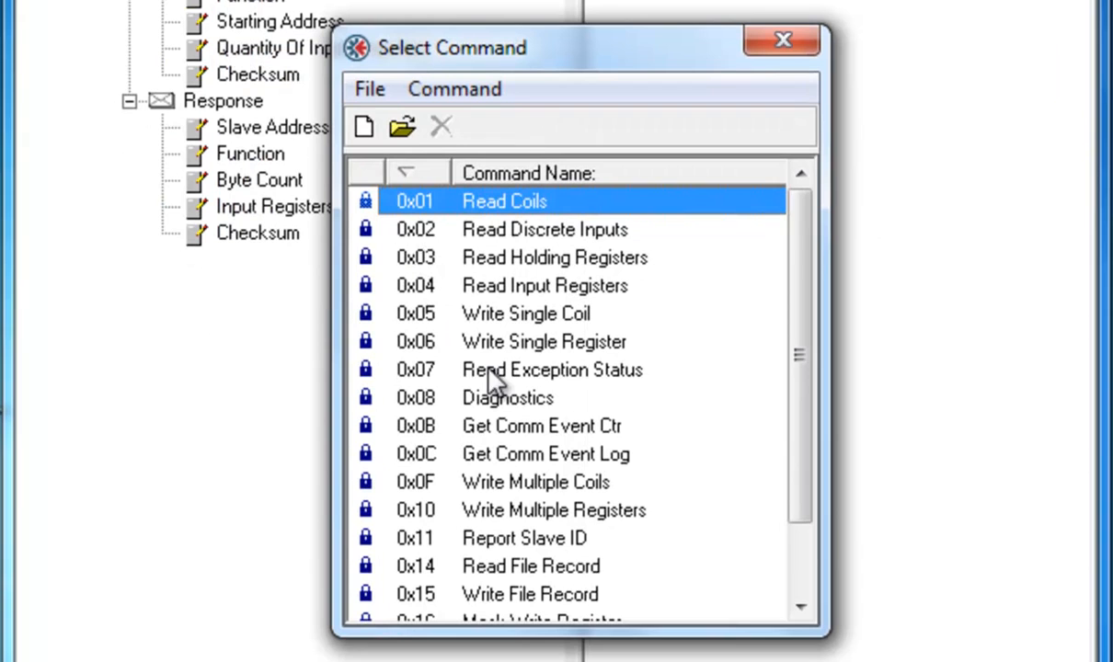
click(552, 512)
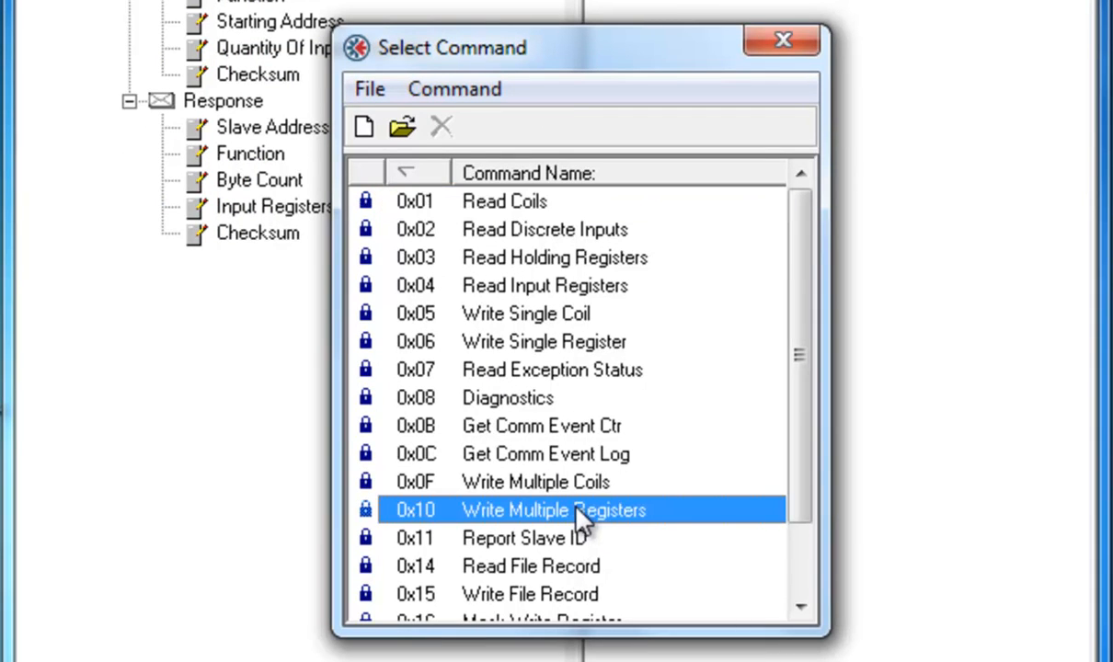
double_click(552, 510)
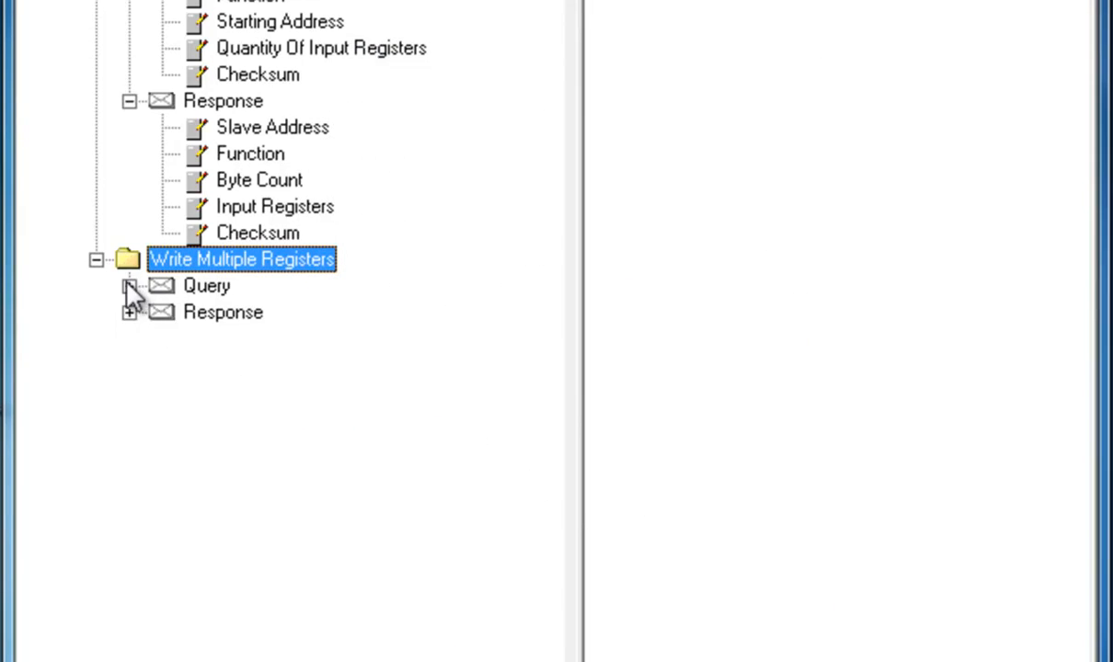
Set the write query's Byte Count to 0x14 and Registers Value data length to 0x0014.
click(128, 285)
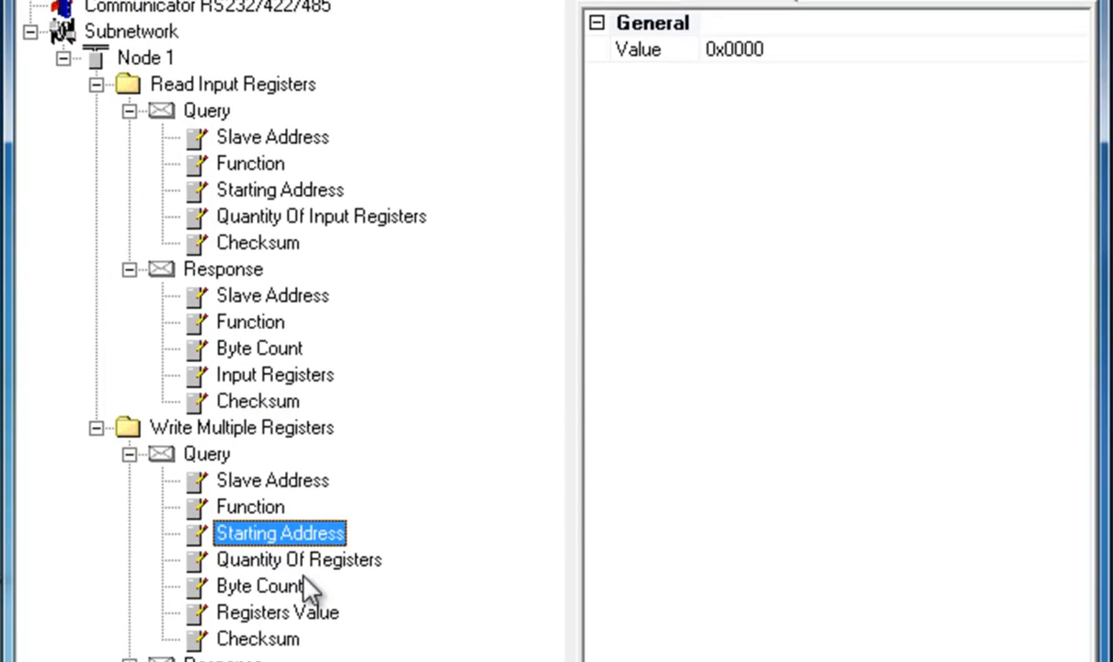
click(298, 559)
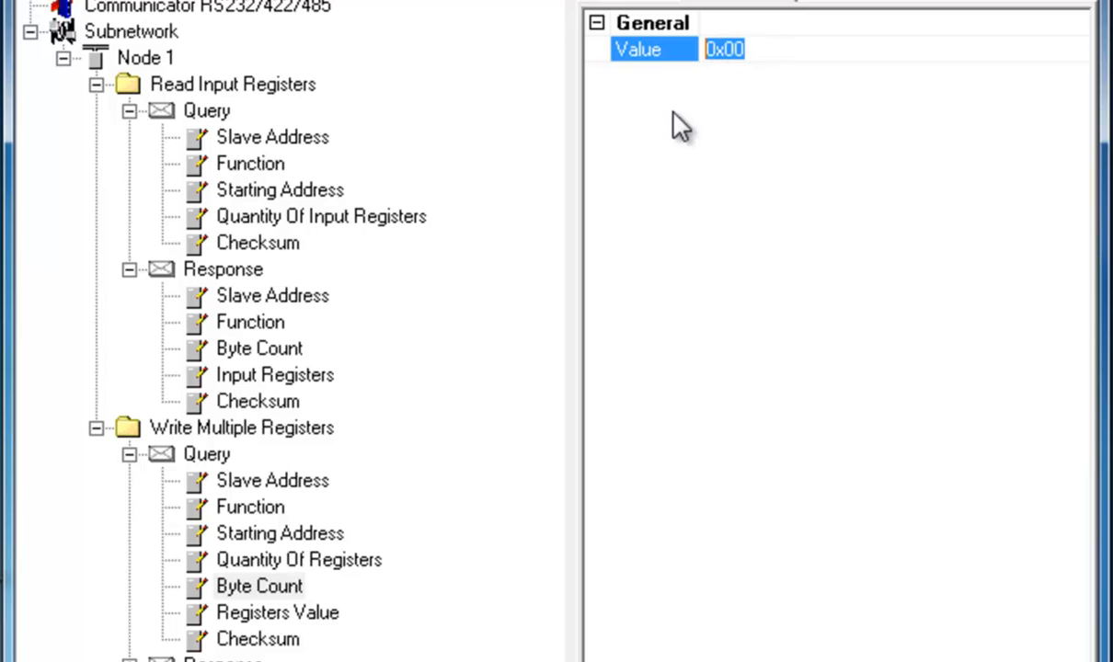
text(0x14)
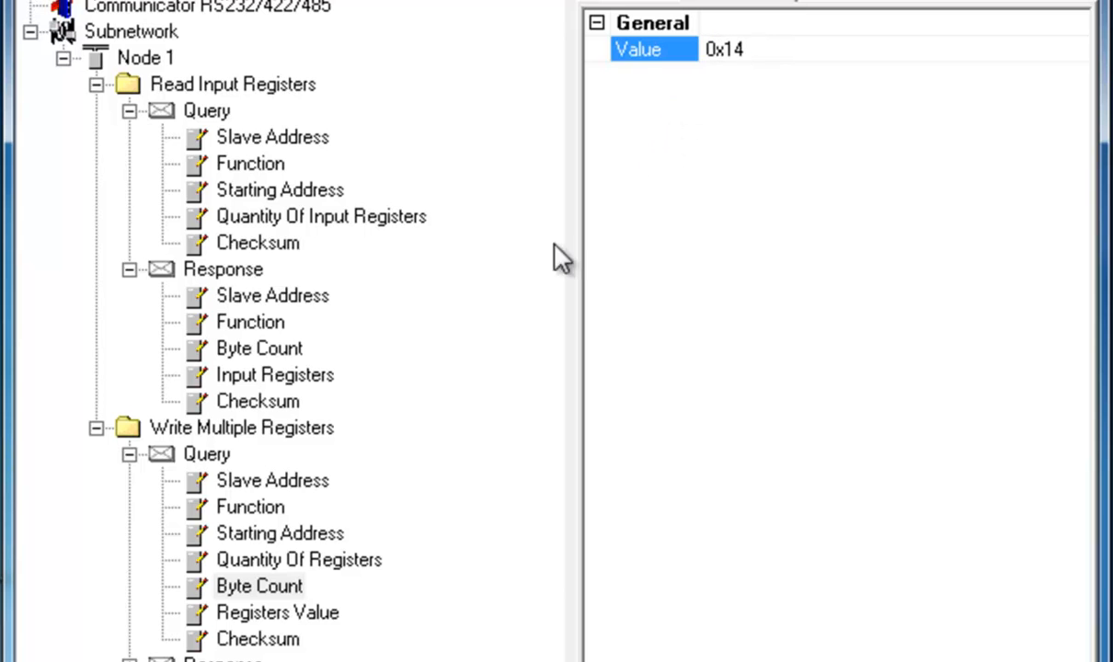
click(276, 612)
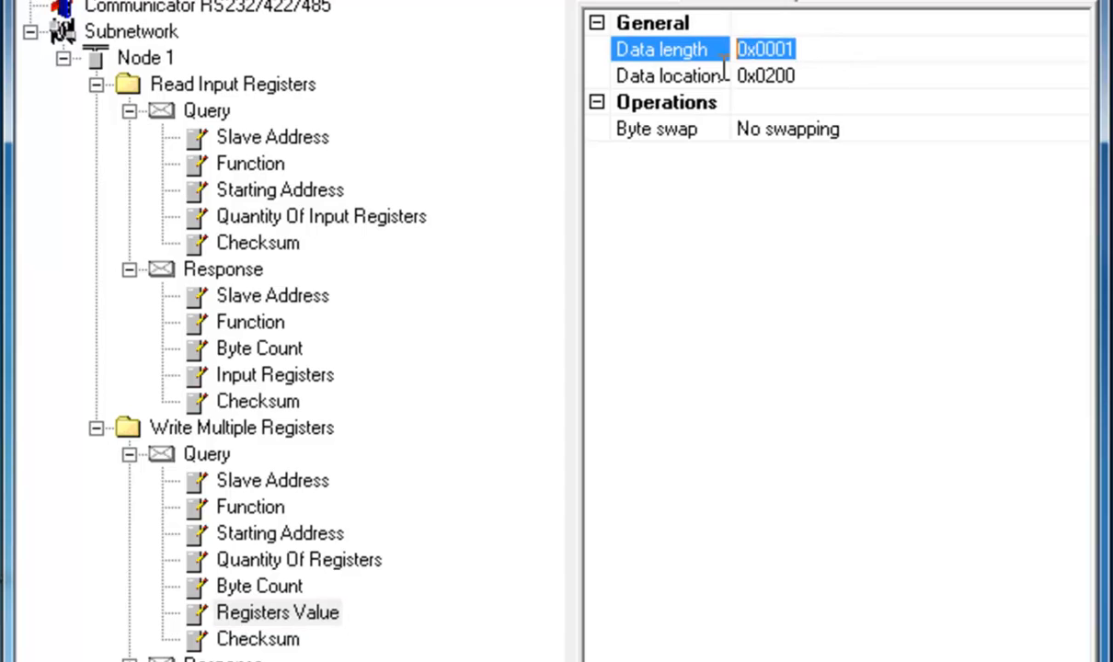
text(0x0014)
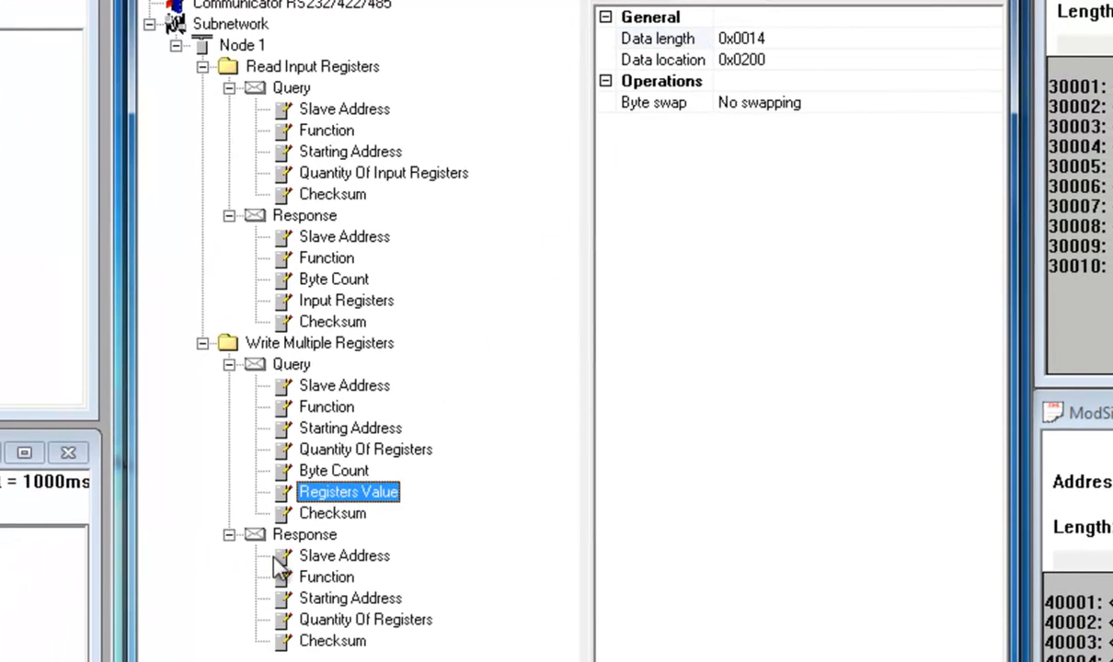
Set the write response's Quantity Of Registers to 10 (0x000A) and connect to the Communicator.
click(349, 598)
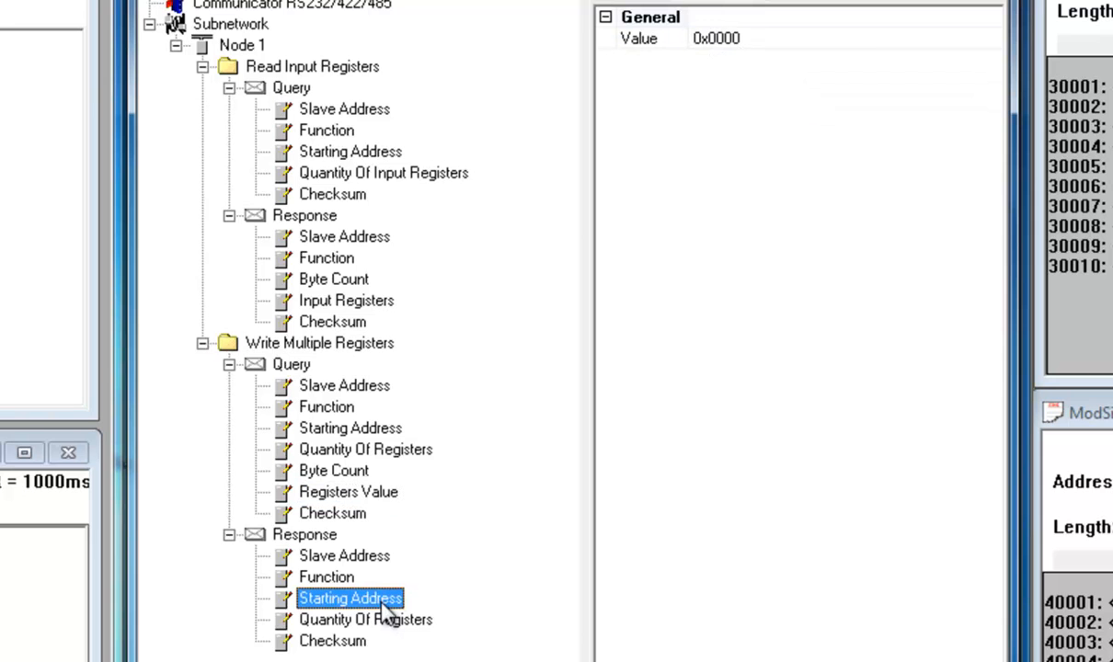
click(364, 618)
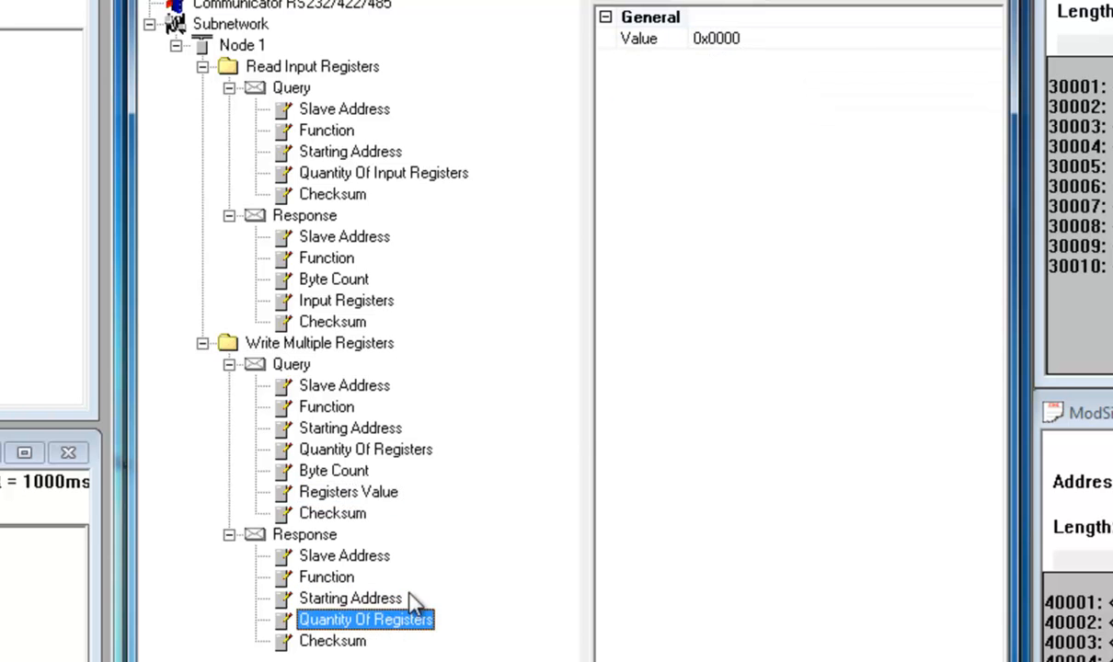
text(10)
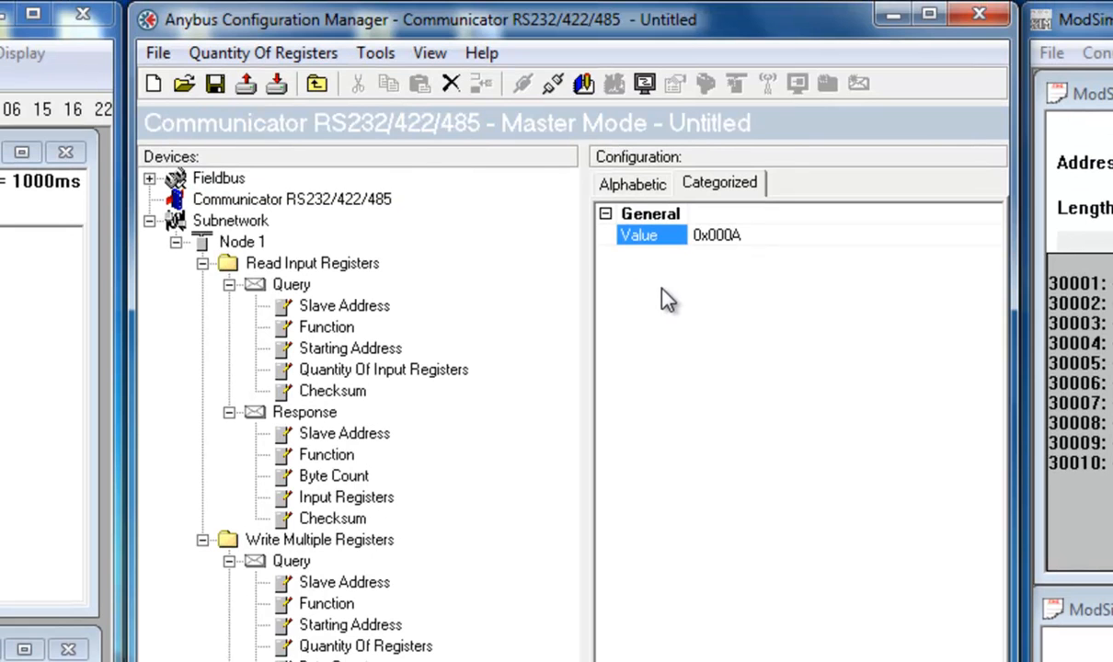
mouse_move(523, 85)
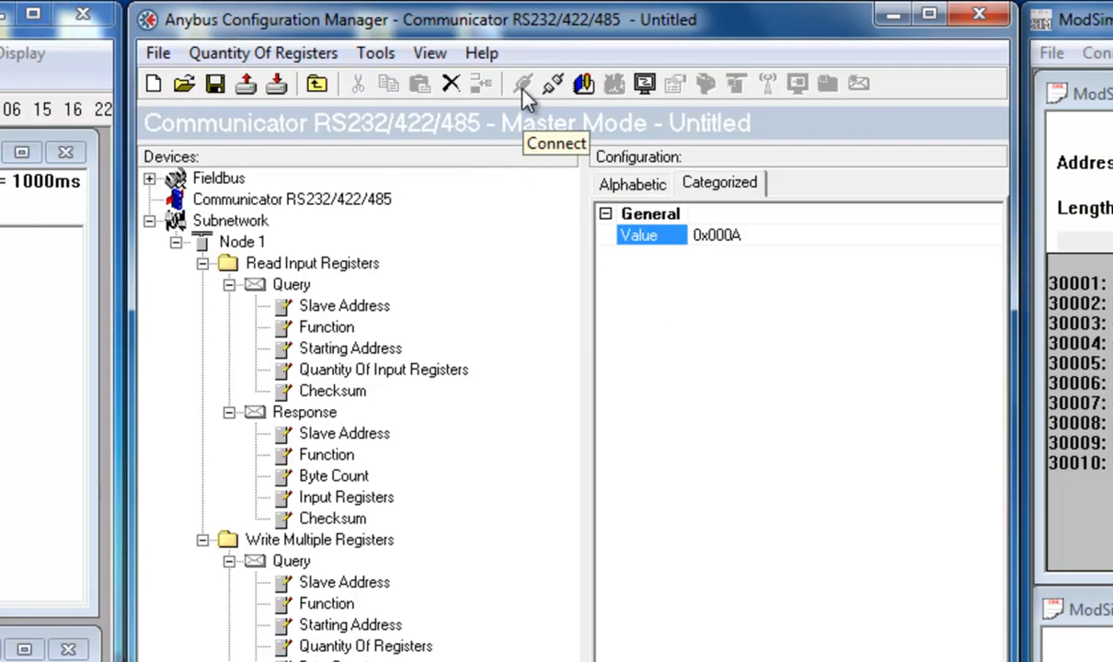
click(279, 83)
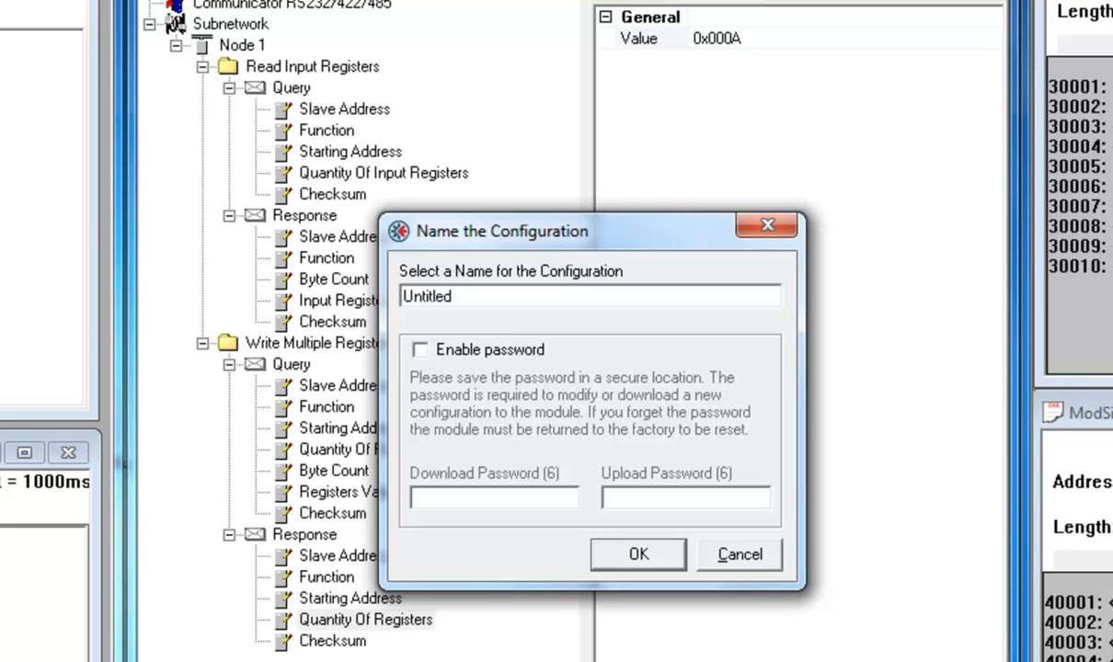
Download the configuration to the Communicator as Untitled without a password.
click(638, 554)
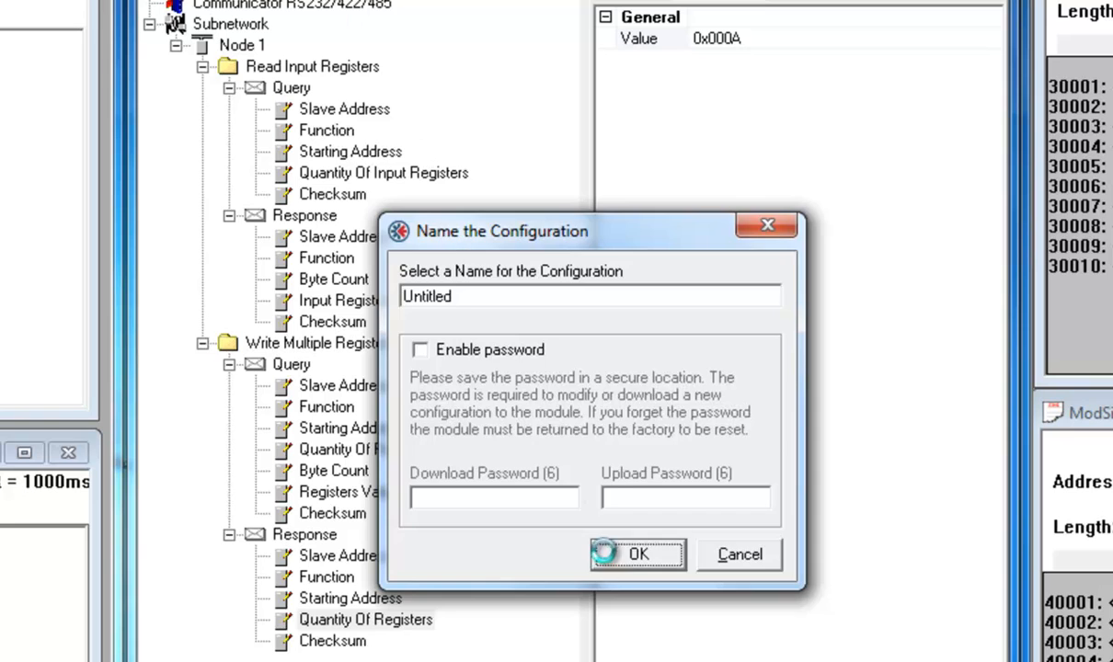
click(637, 554)
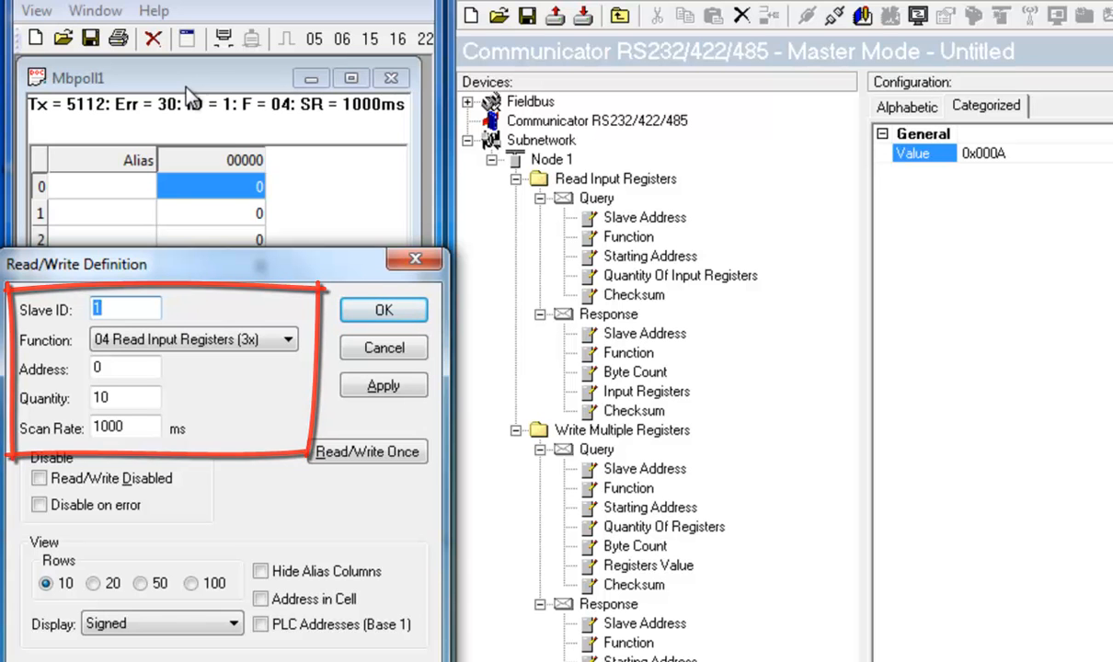
Poll slave 1 for 10 input registers (function 04) and 10 holding registers (function 03).
click(383, 309)
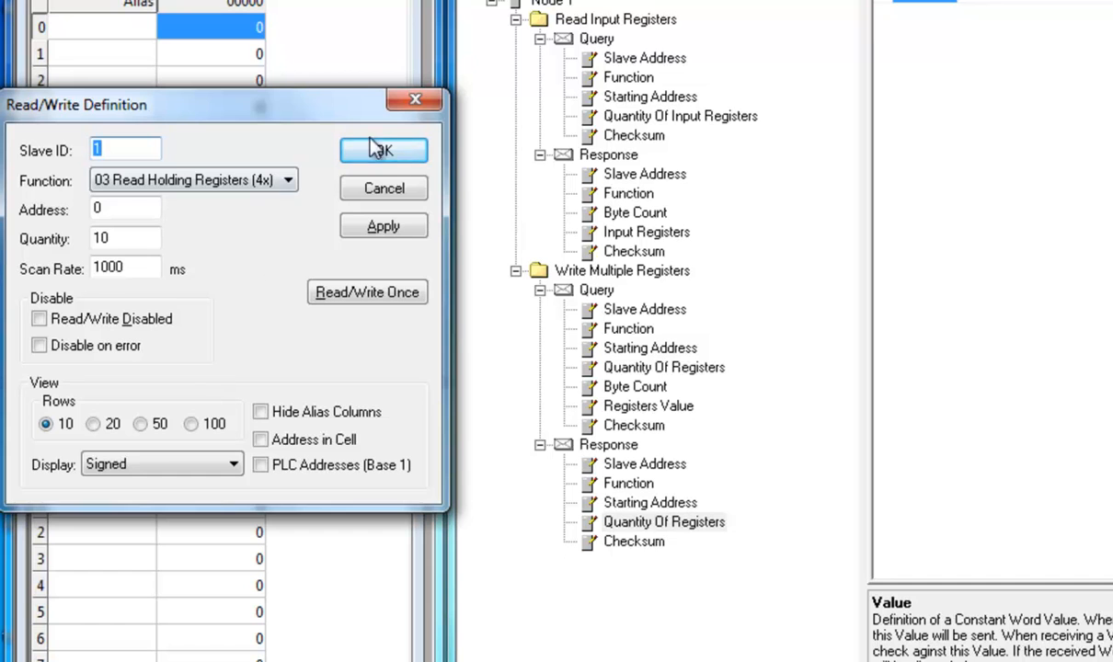
click(383, 151)
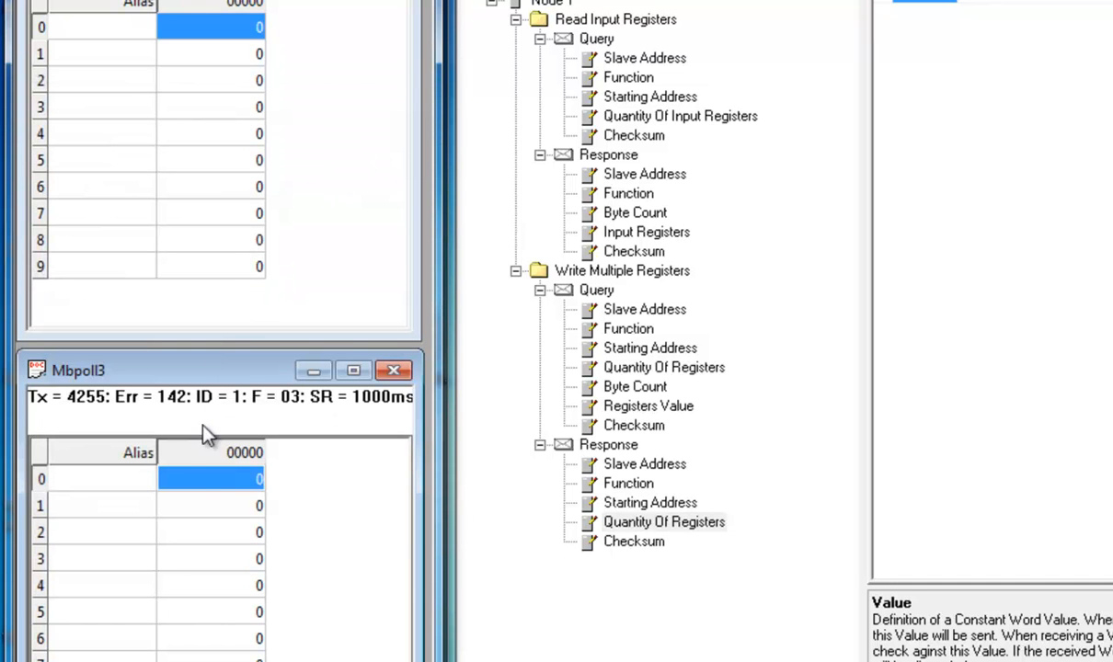
Write the value 12400 to holding register 0 of slave 1 via Write Single Register.
double_click(211, 478)
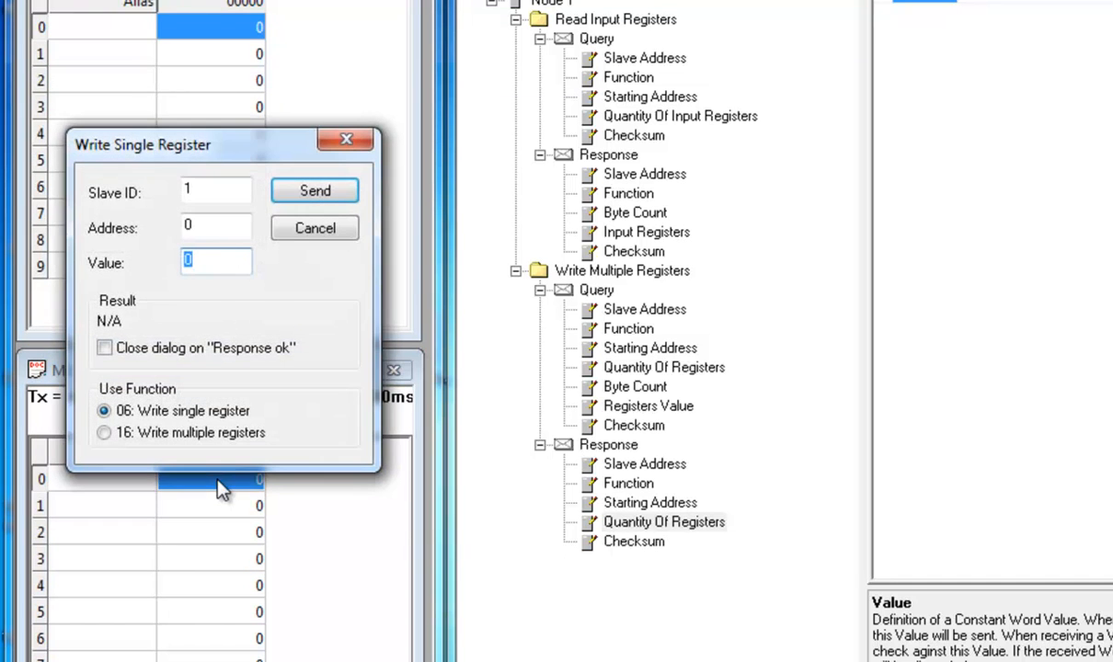
text(1)
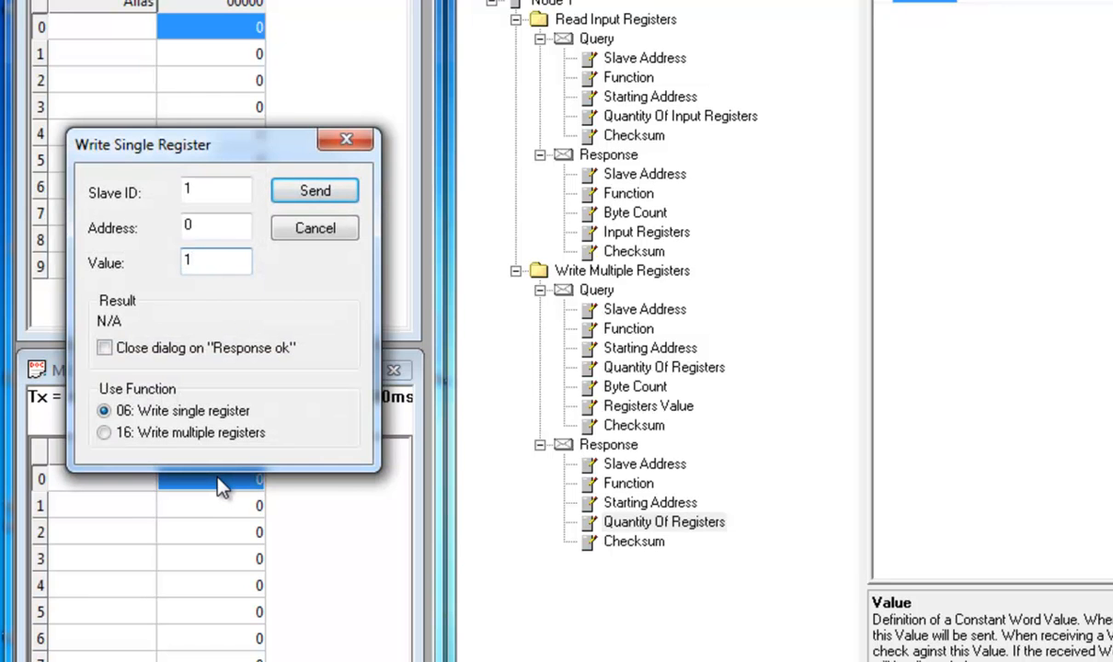
text(12400)
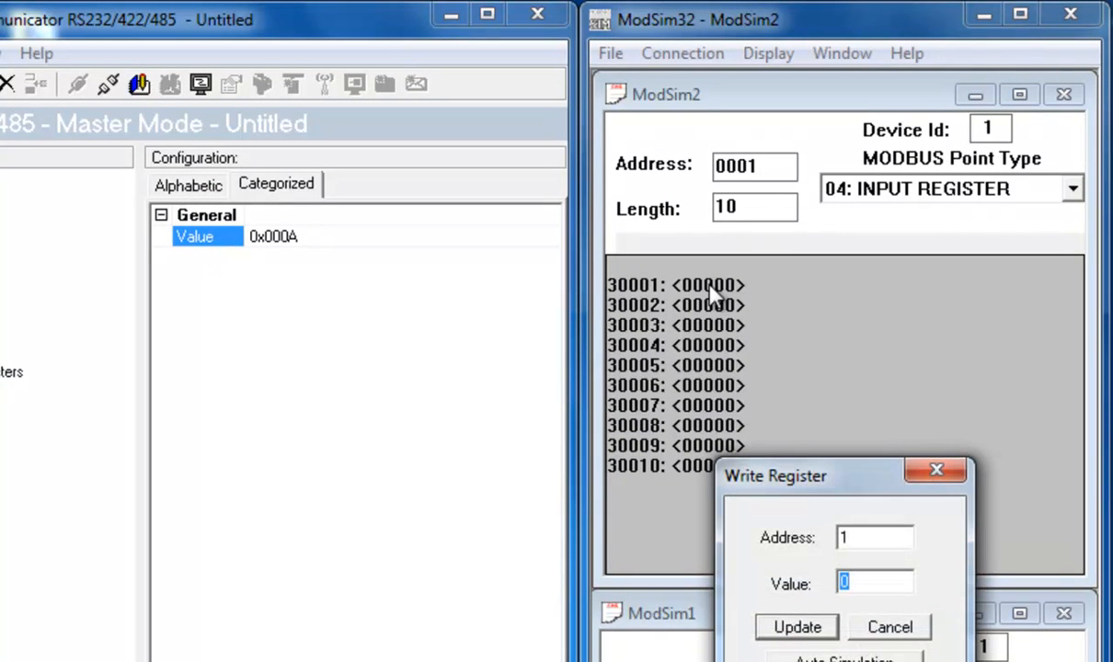
Enter 1100 for simulated input register 30001 and update it in ModSim32.
text(110)
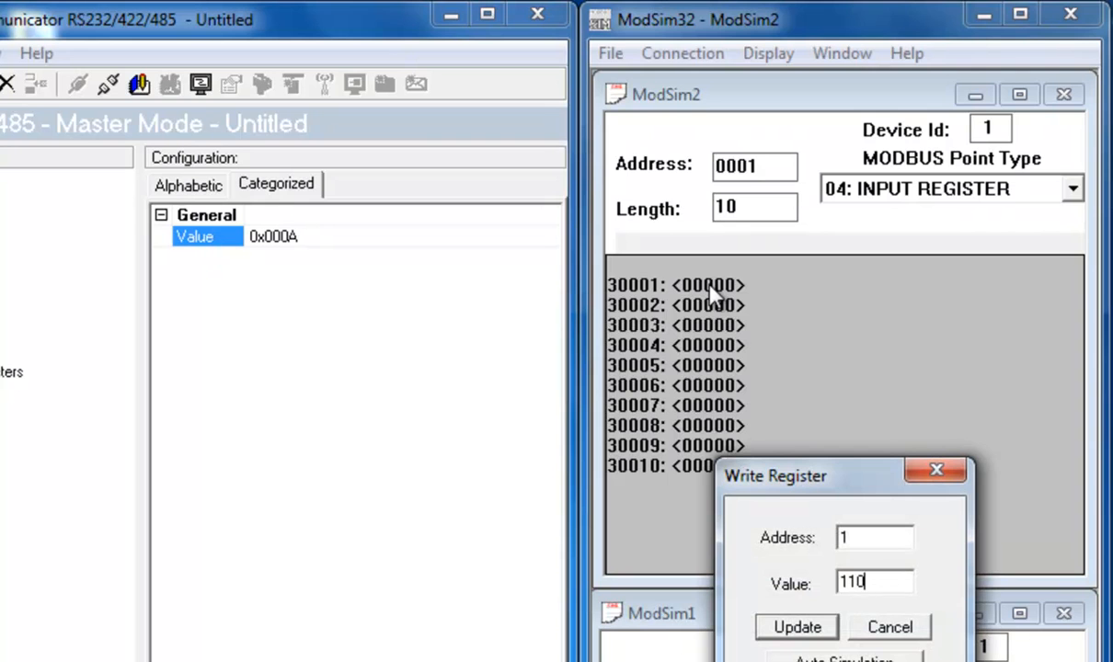
click(796, 626)
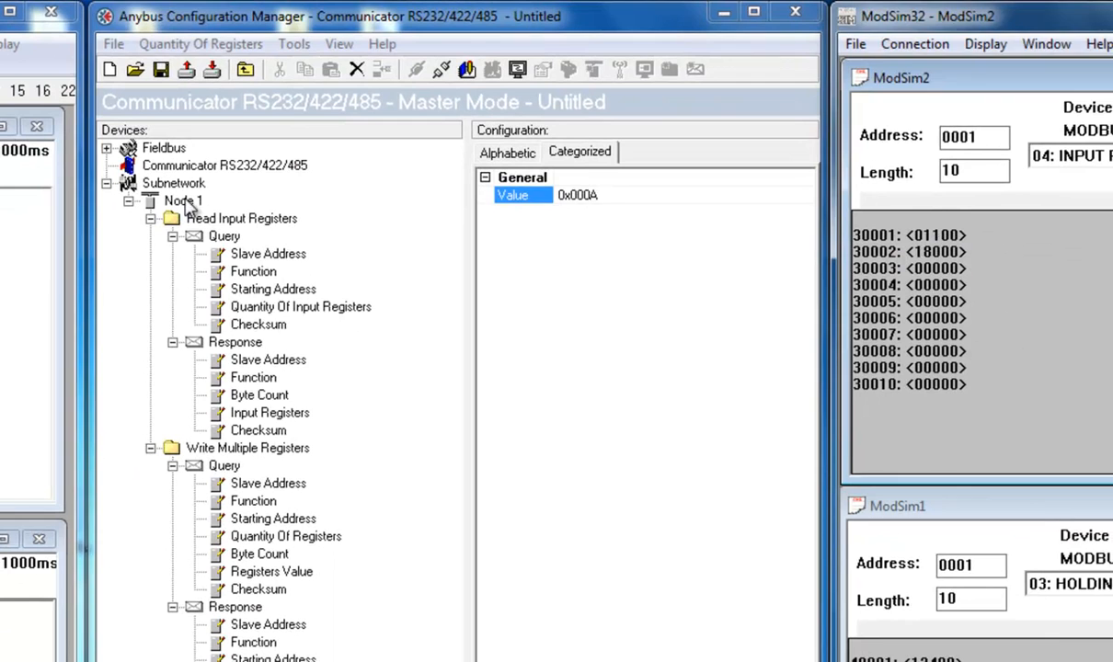
Launch the Node Monitor for Node 1 from its context menu and reposition the window.
right_click(180, 201)
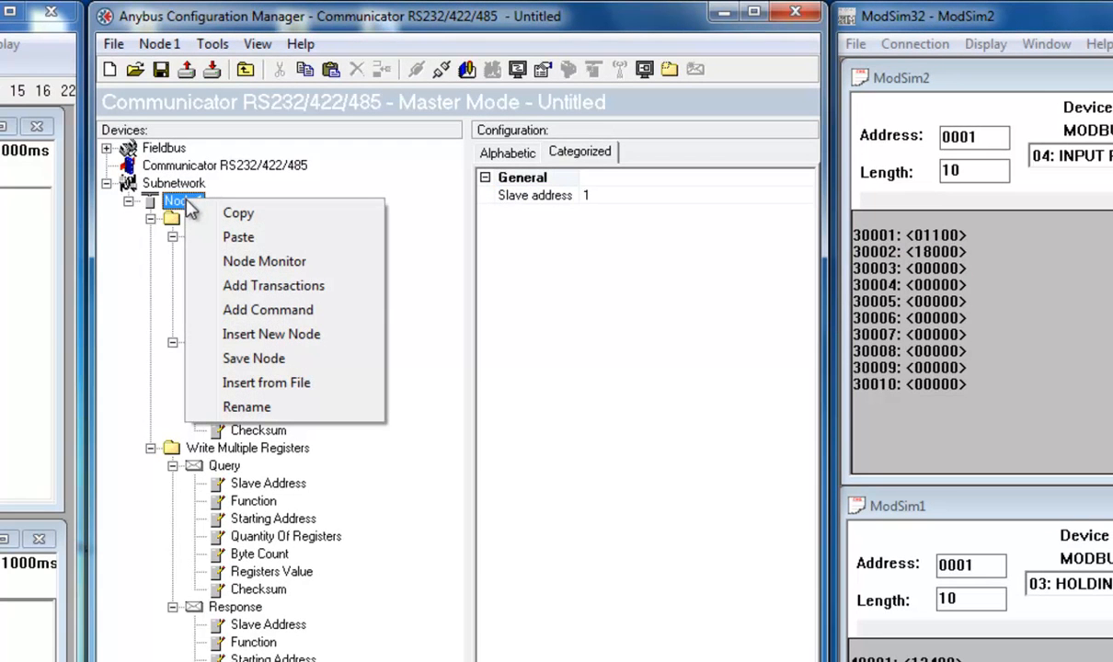
click(265, 261)
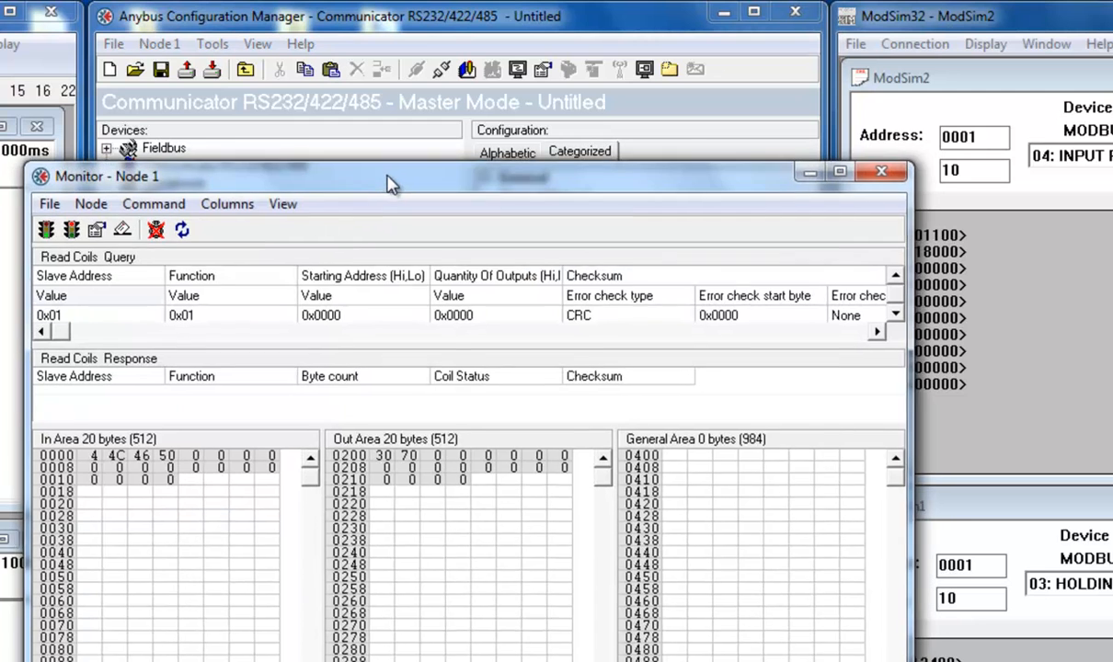
drag(390, 177, 350, 206)
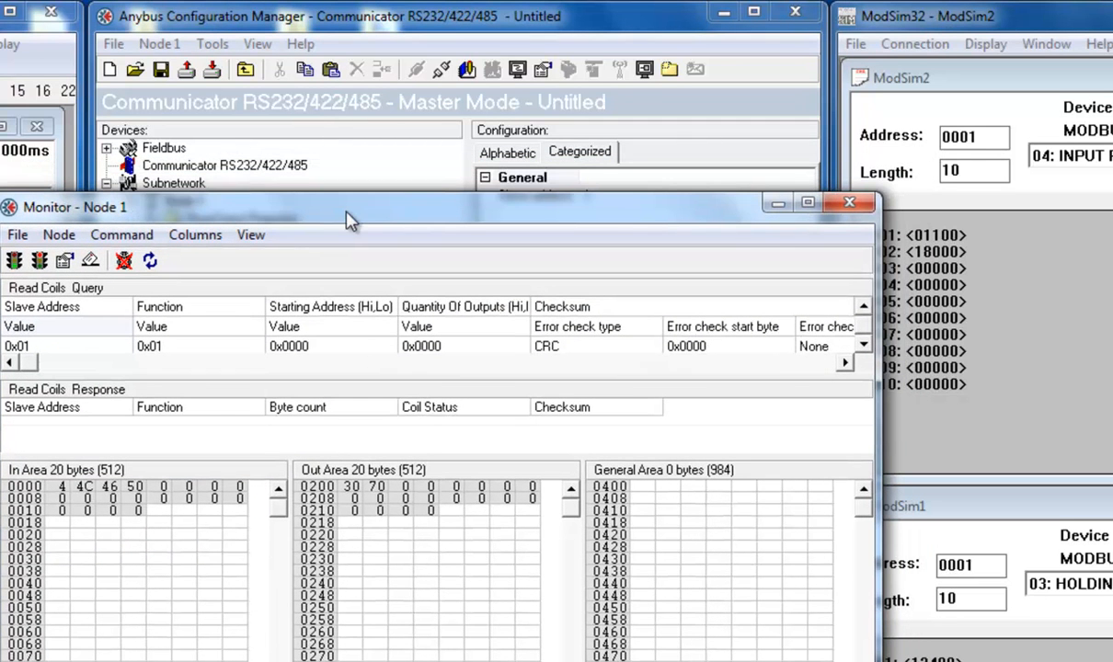